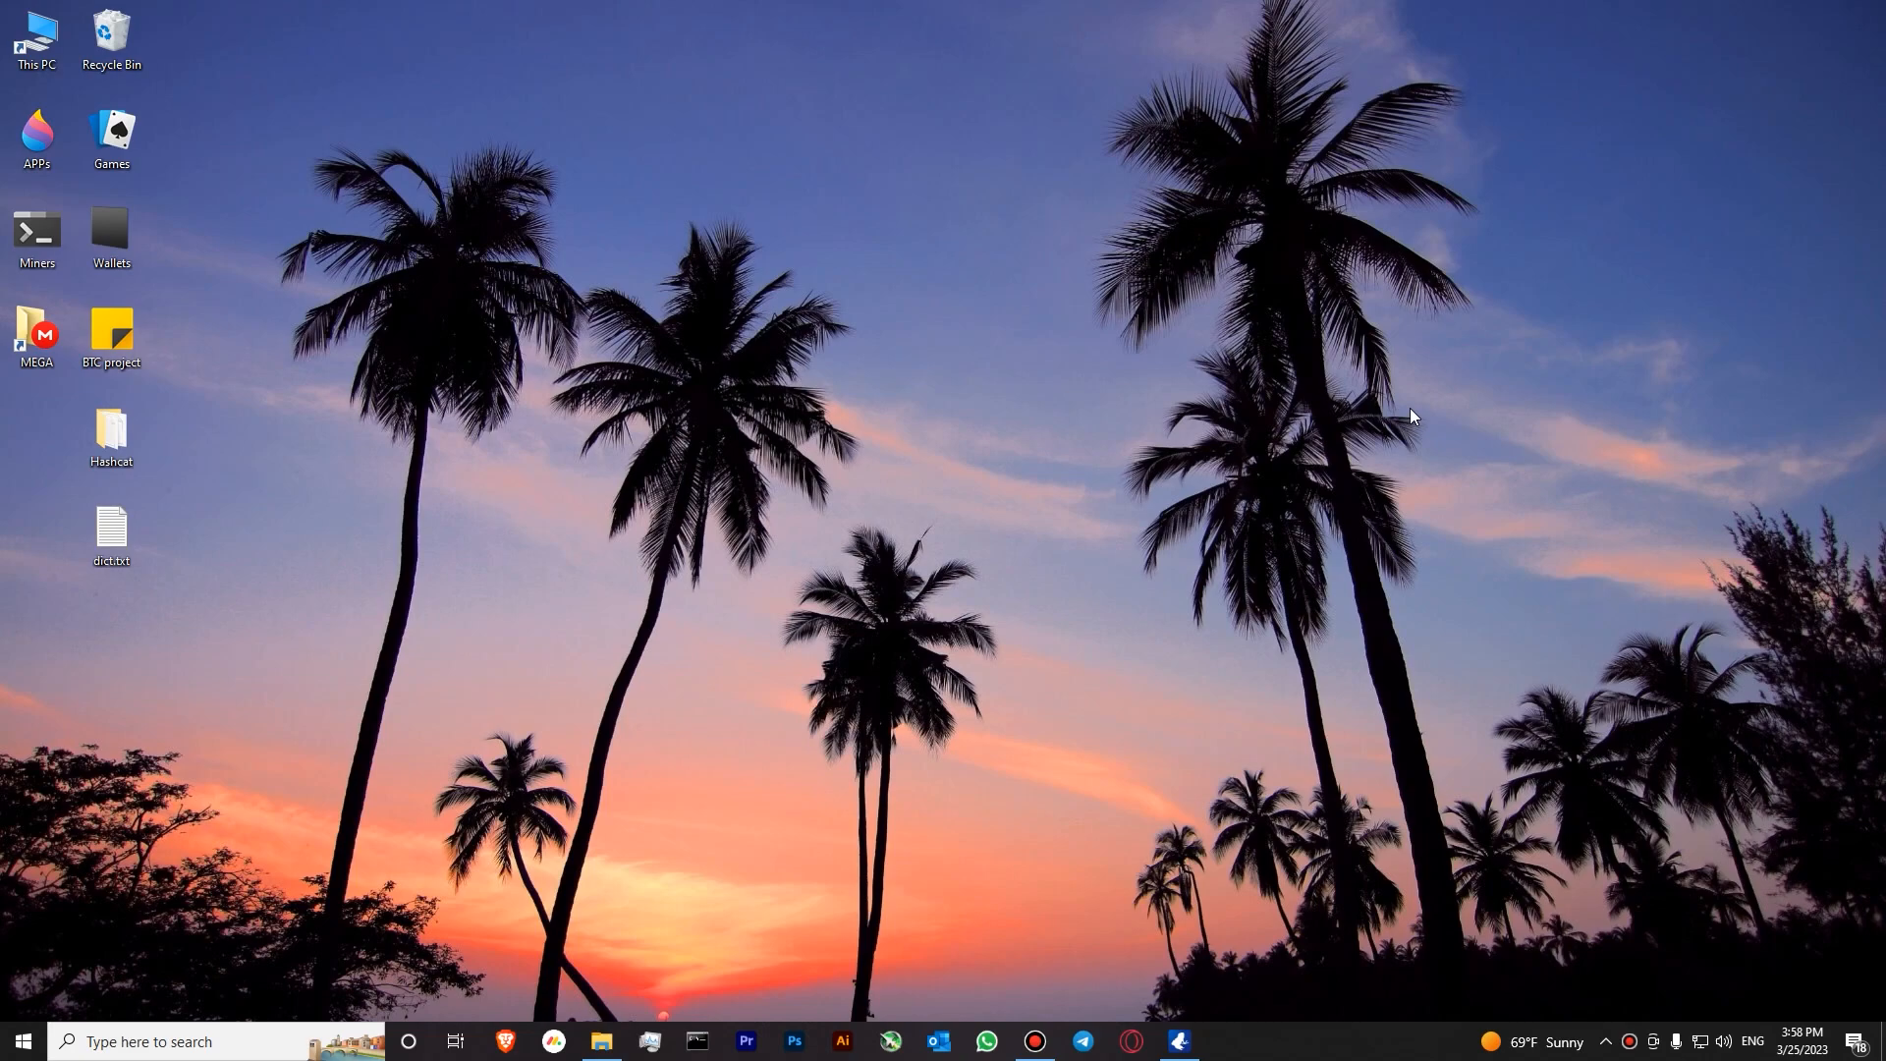
mouse_move(1080, 483)
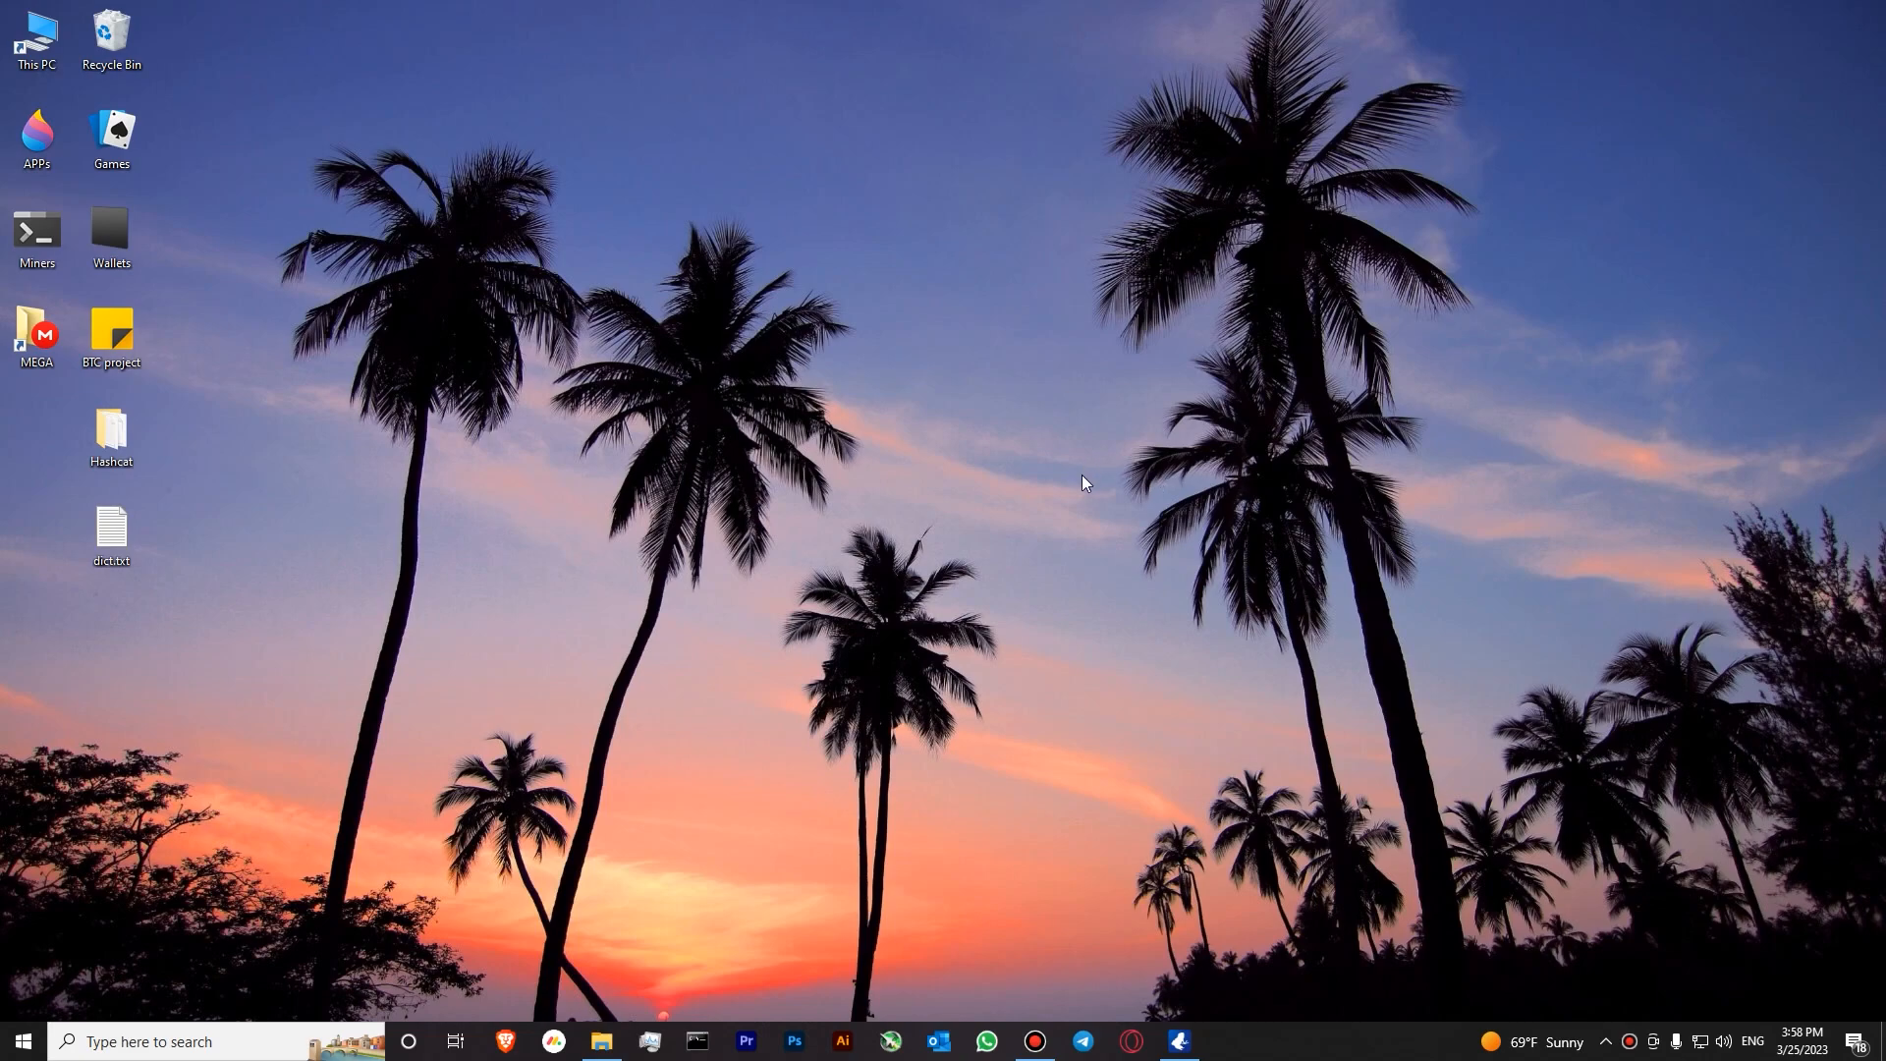
- Move dict.txt into the Hashcat folder and select example0.cmd beside BTC.txt
click(110, 528)
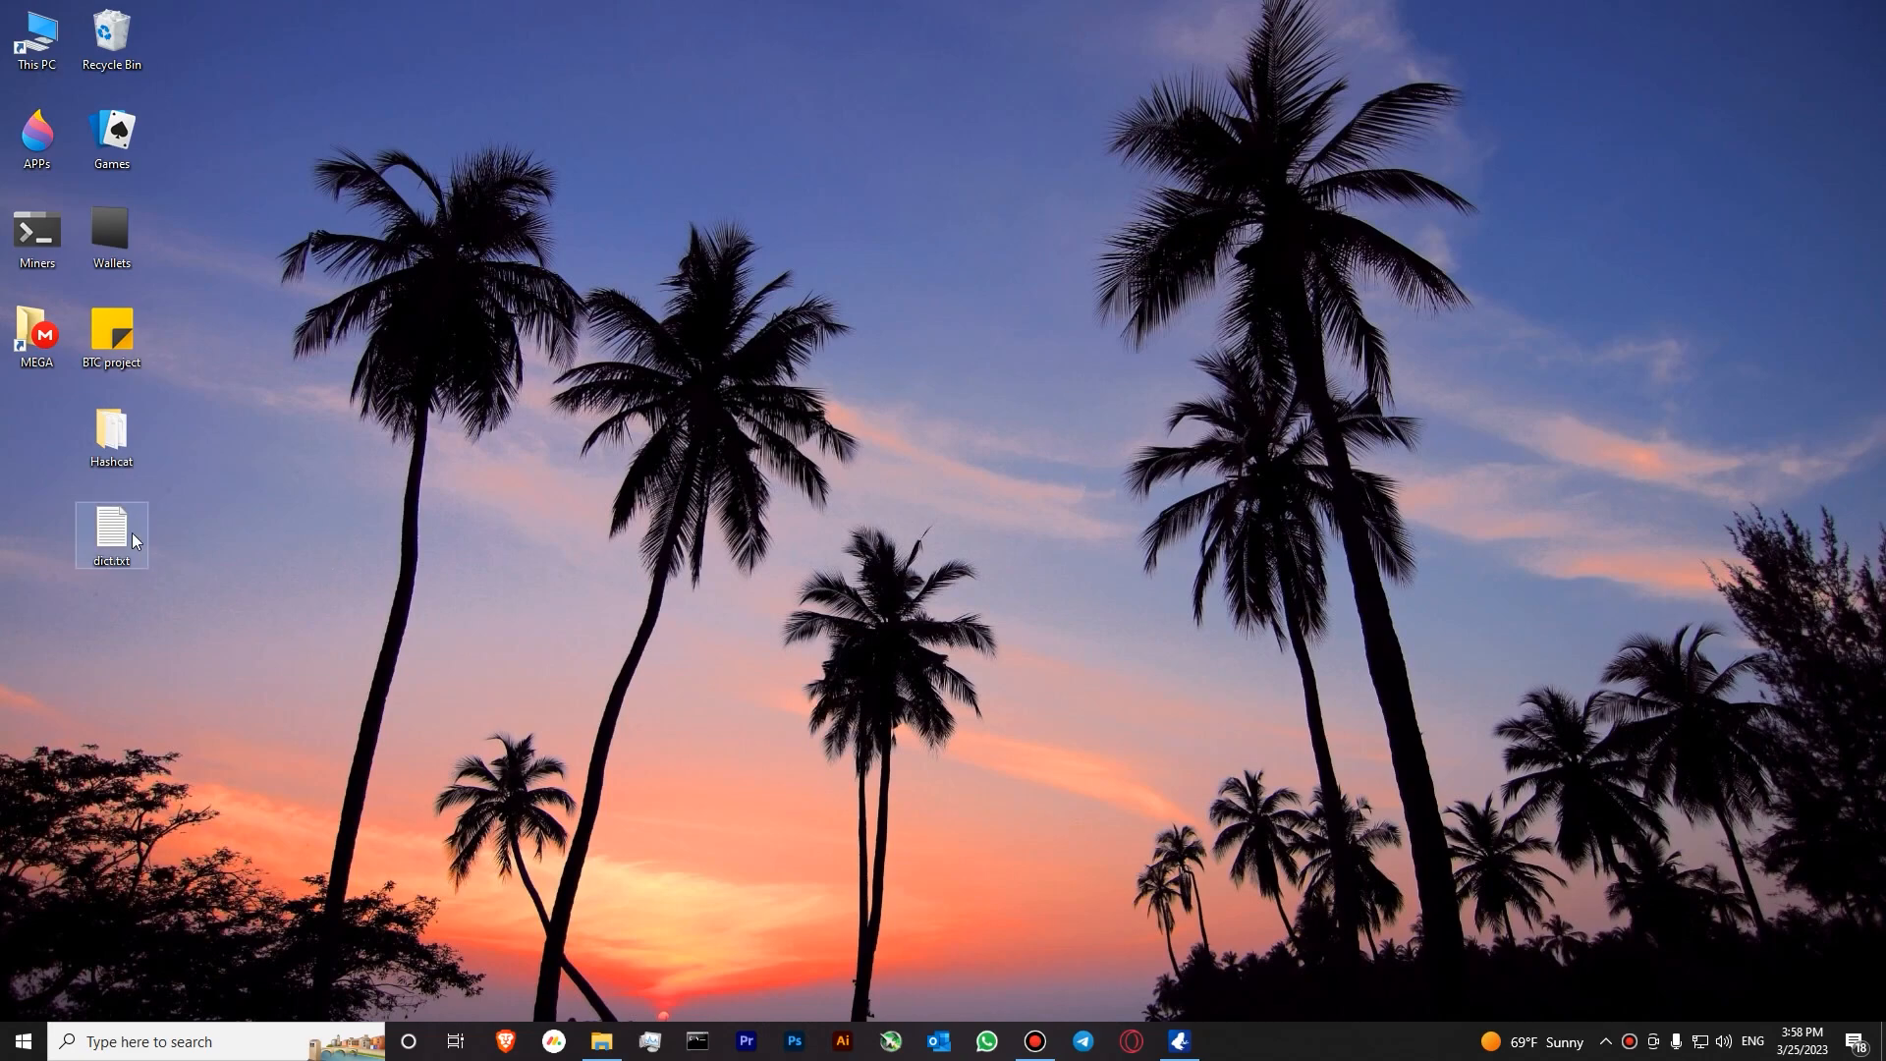
double_click(110, 532)
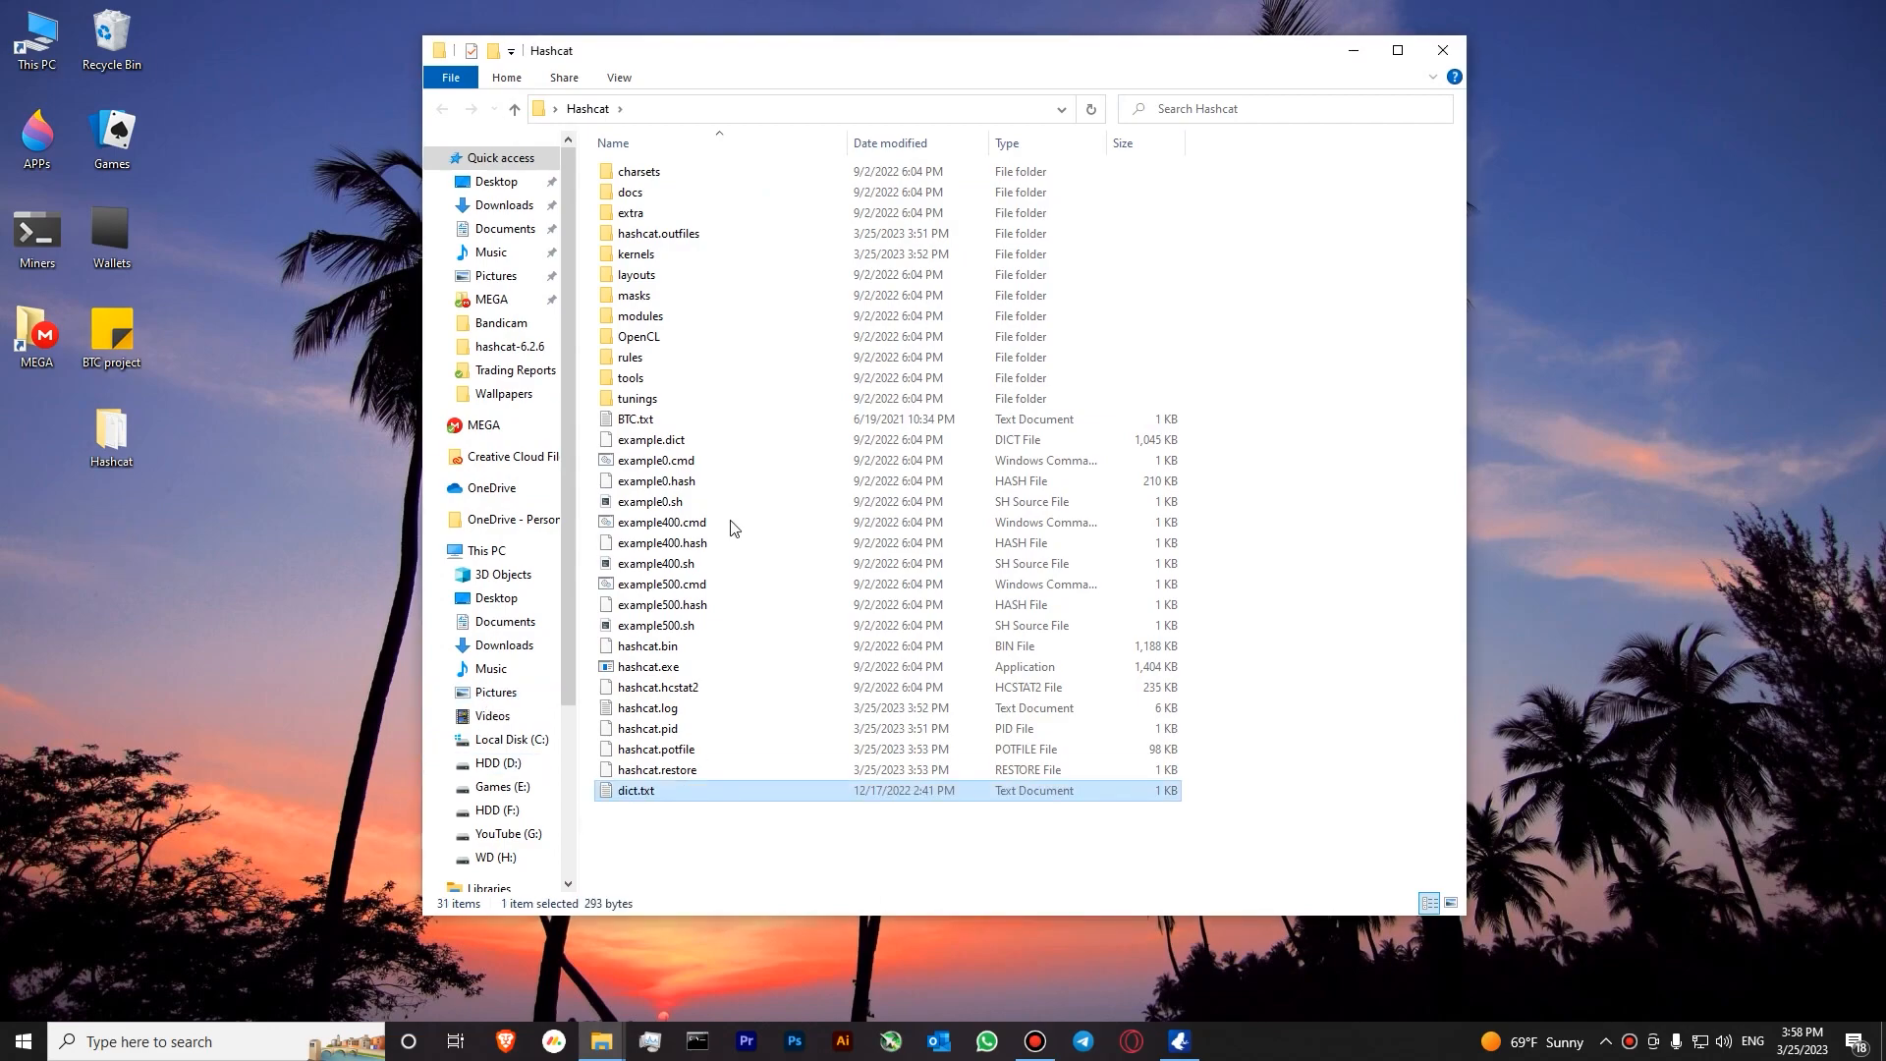
click(656, 460)
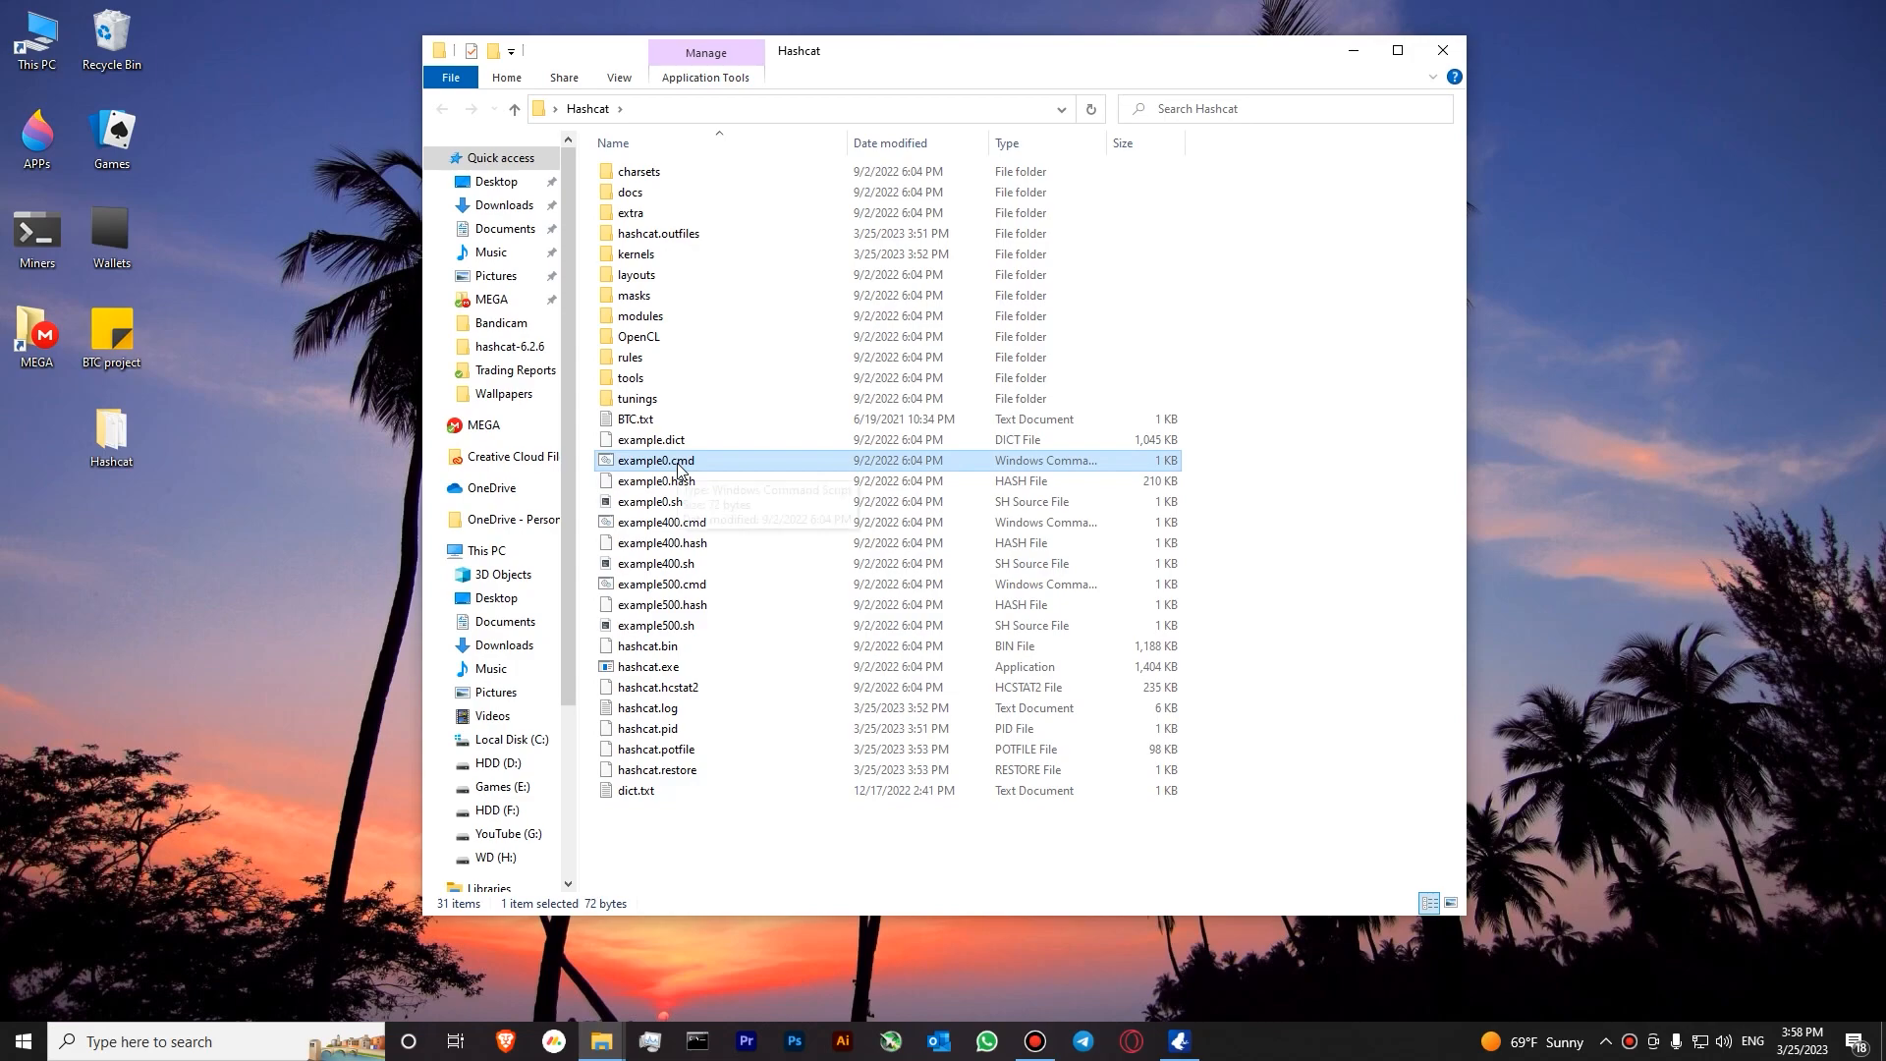
- Replace the old arguments in example0.cmd with hashcat.exe -a 0 -m 11300
double_click(654, 460)
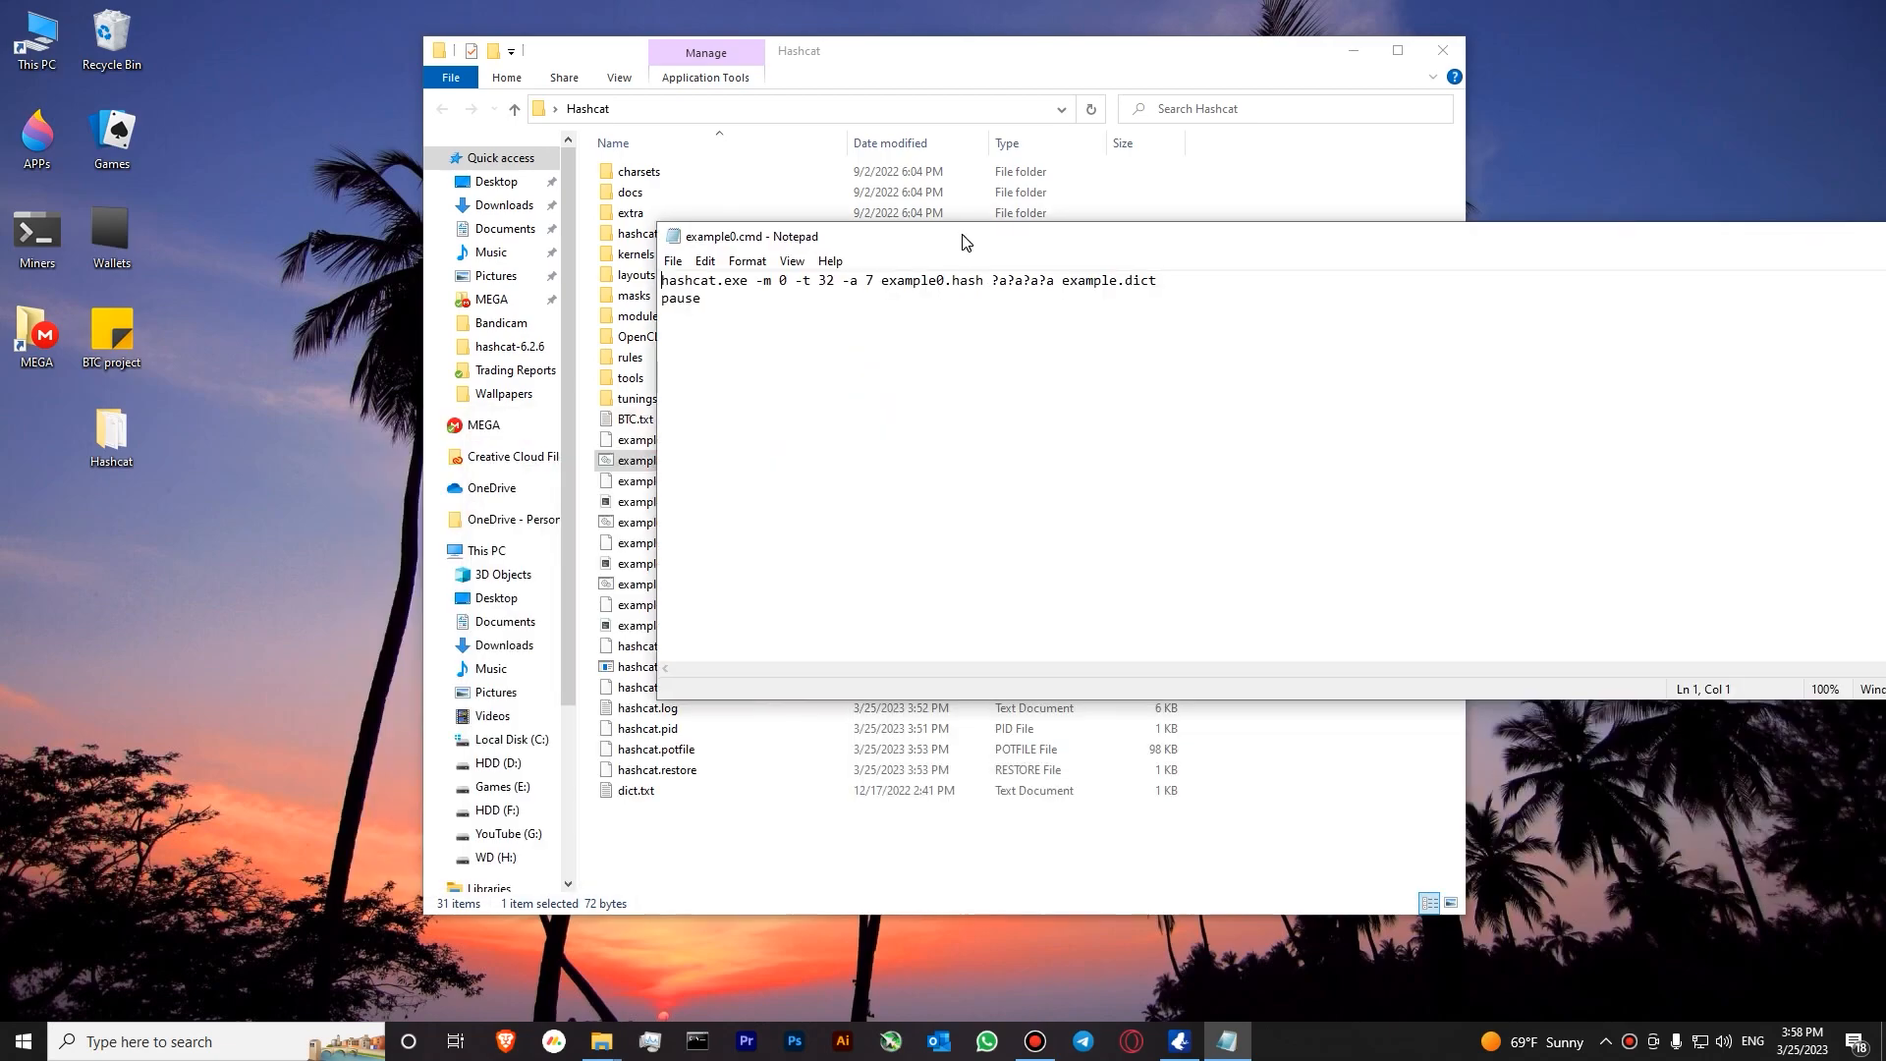
drag(754, 281, 939, 281)
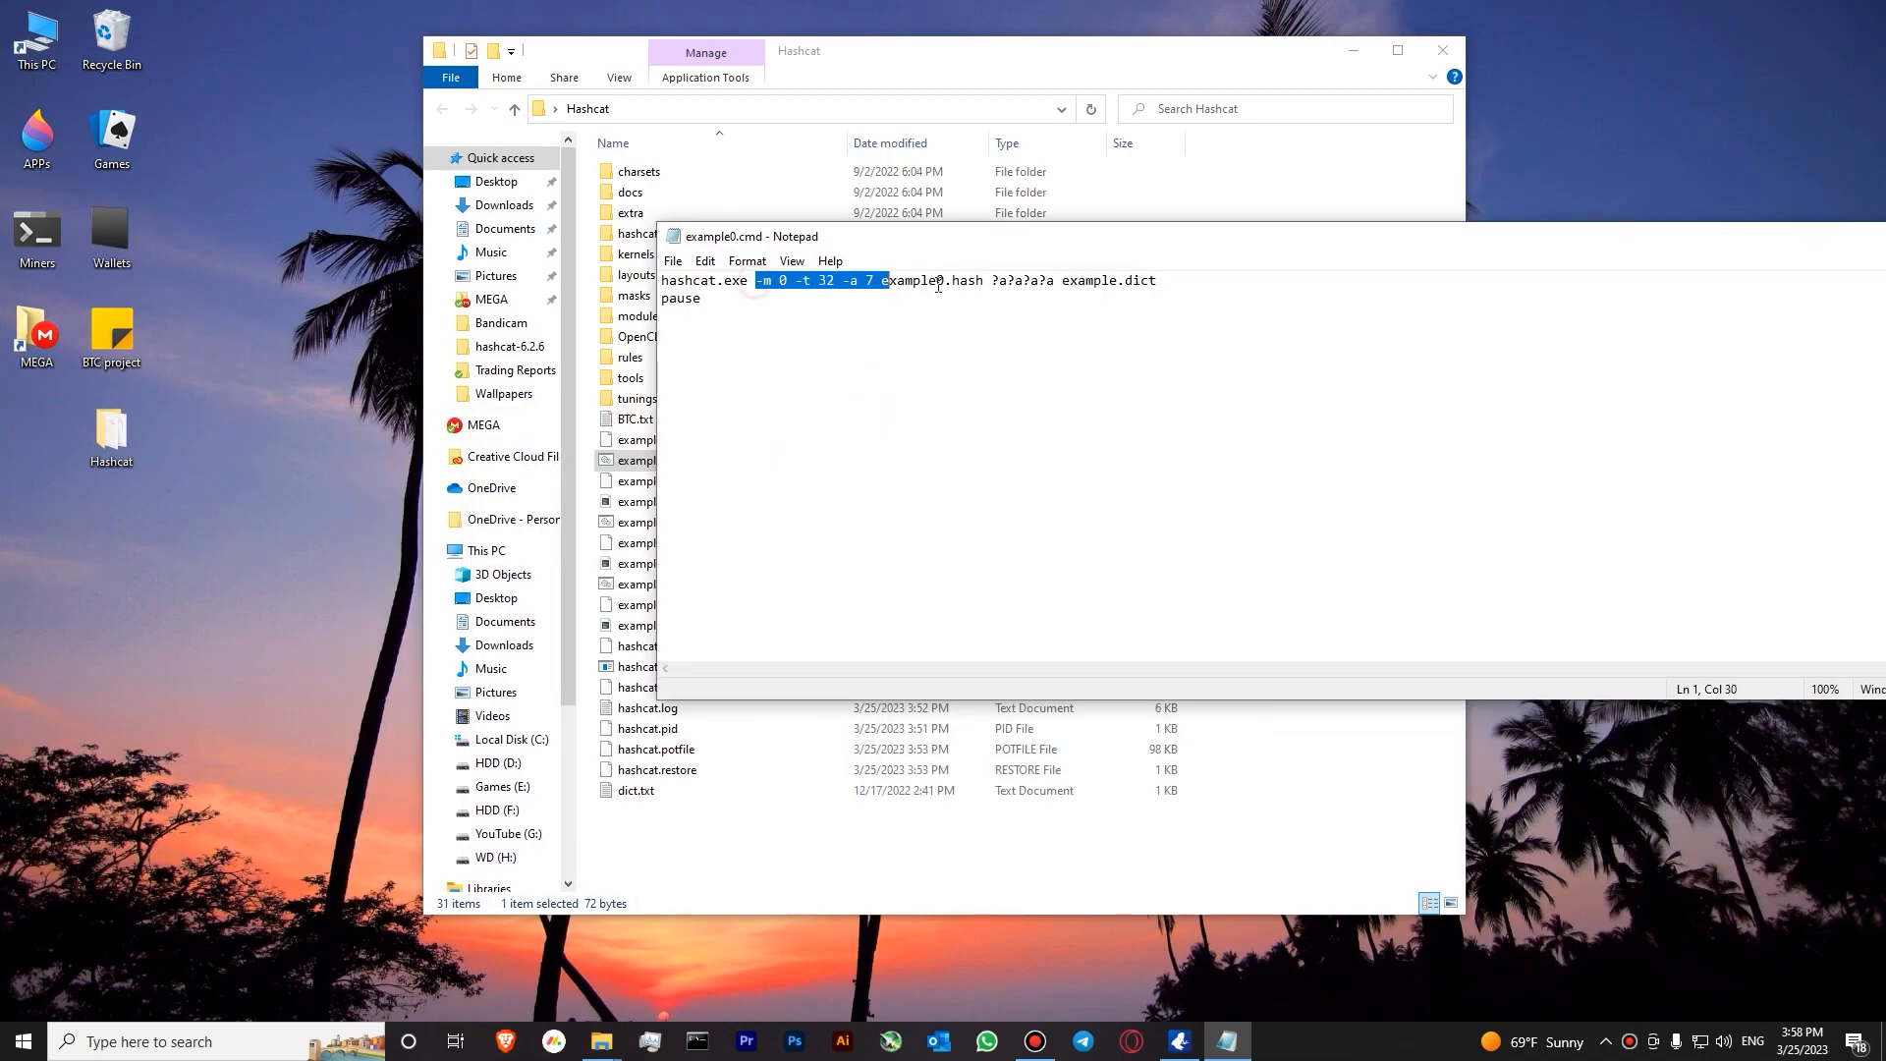
key(Delete)
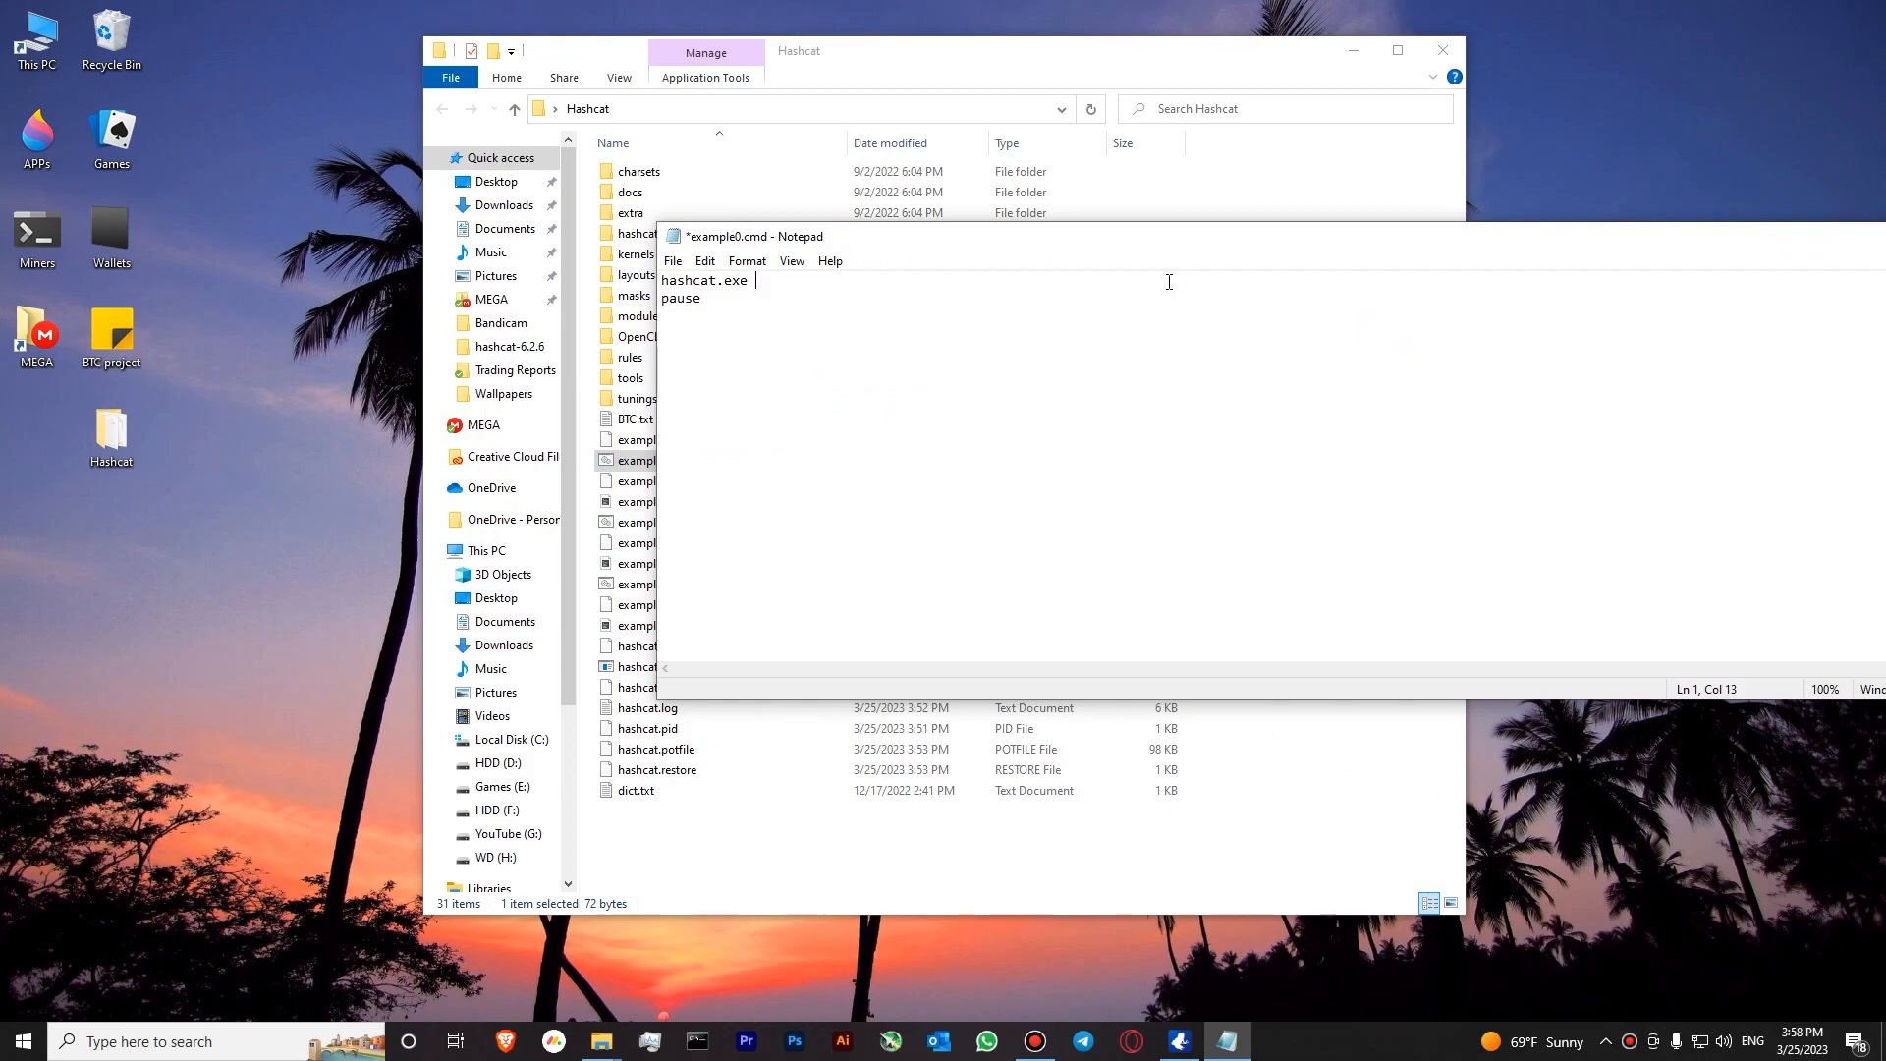
text(-)
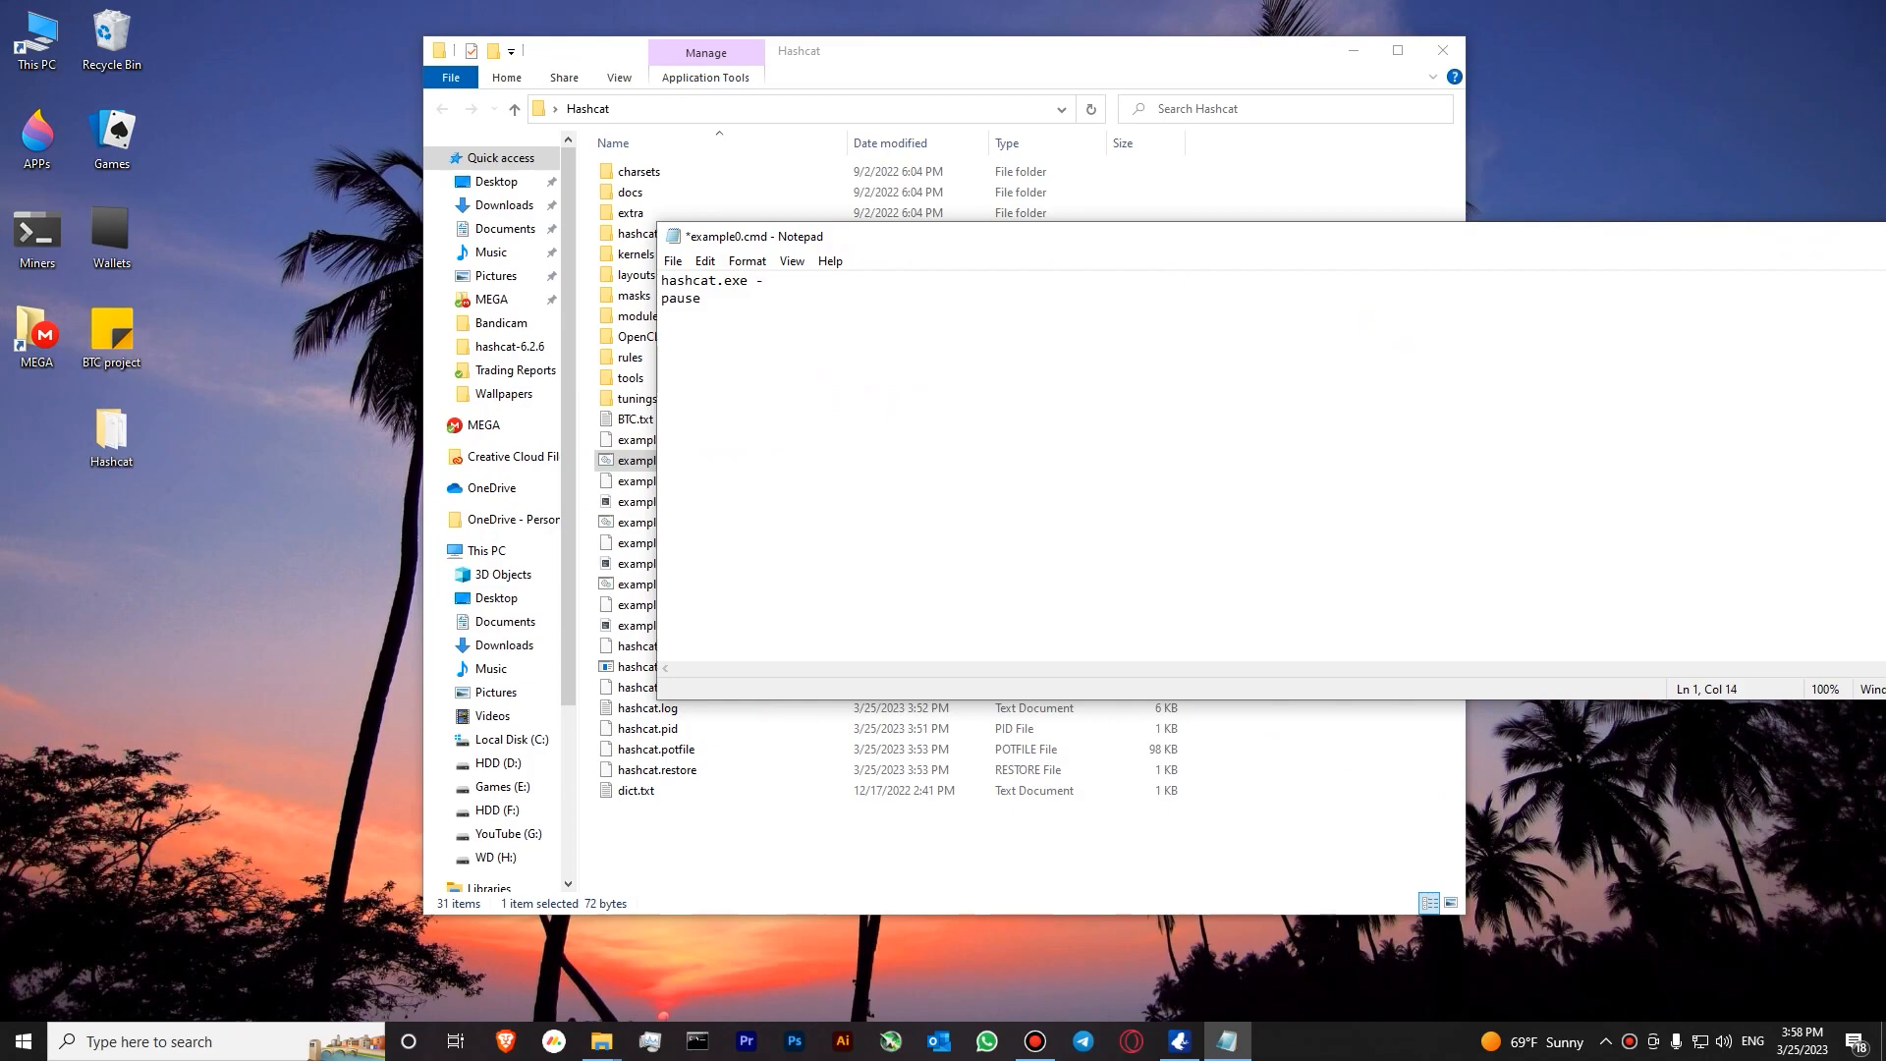
text(a 0)
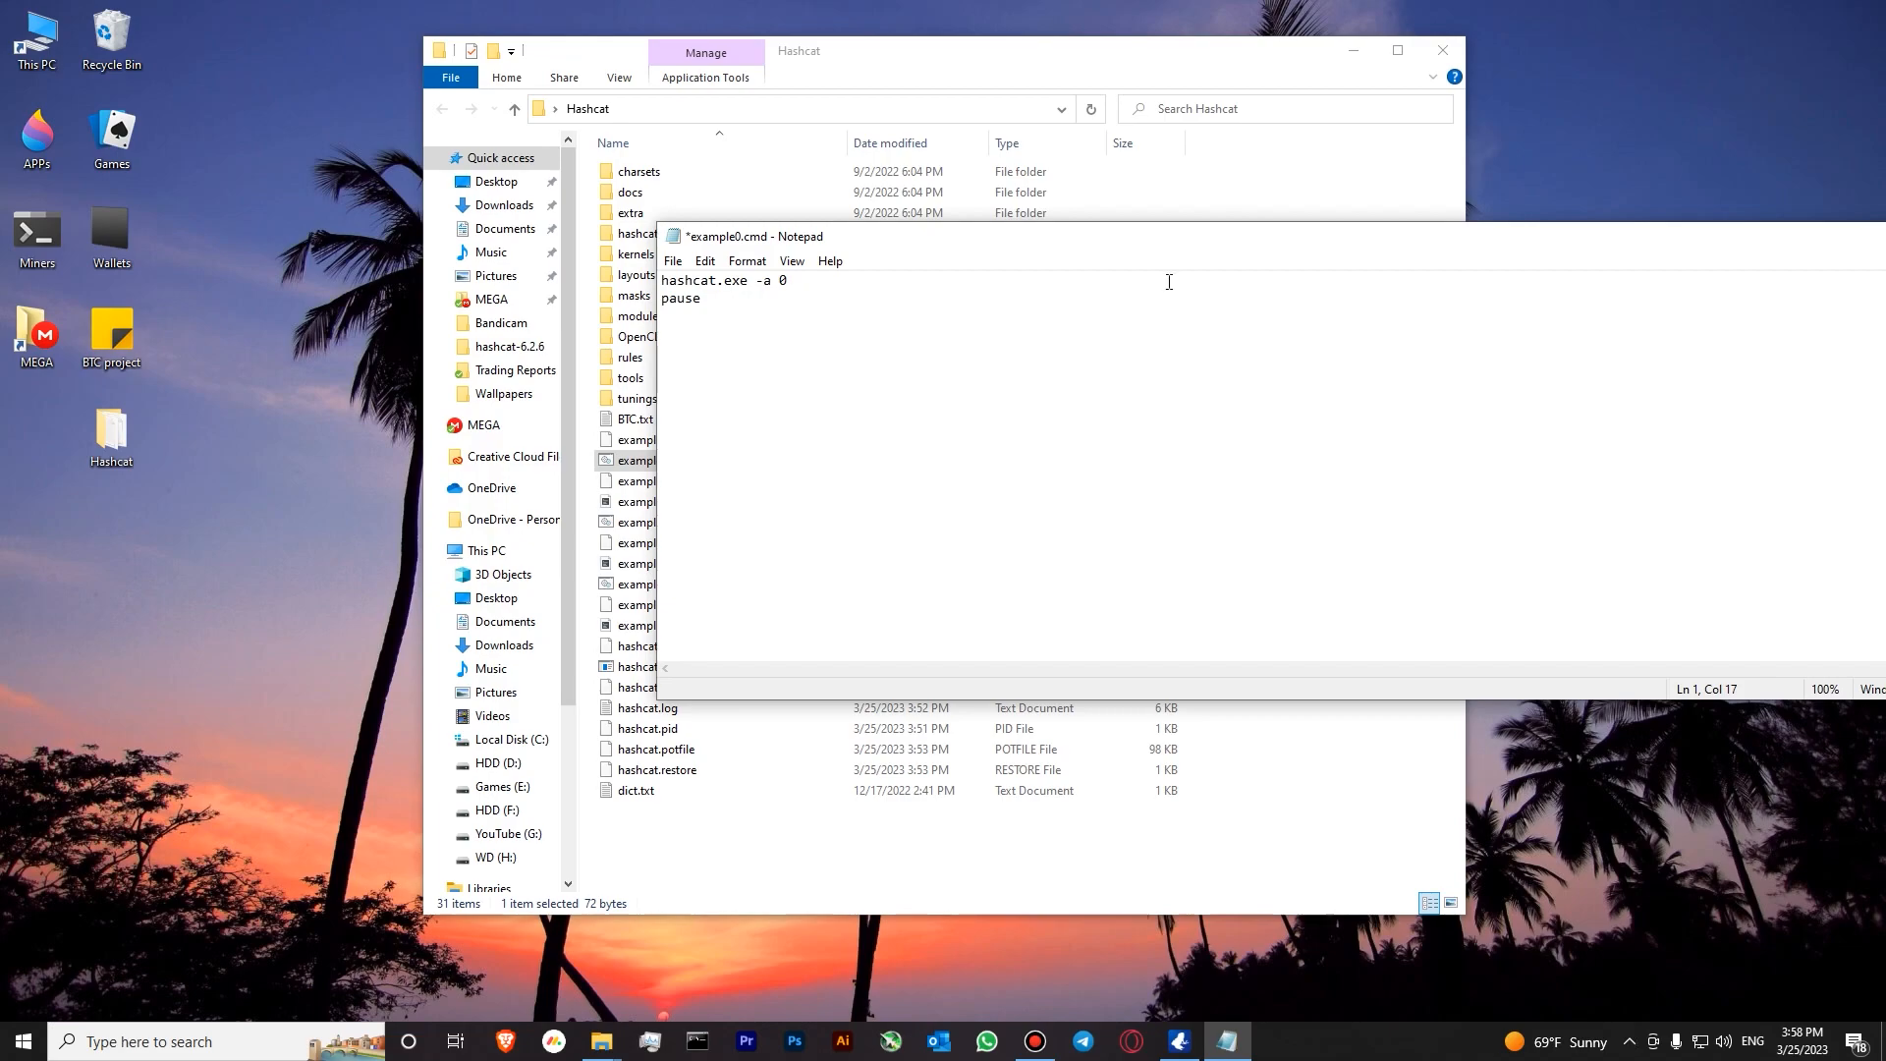
text(-m)
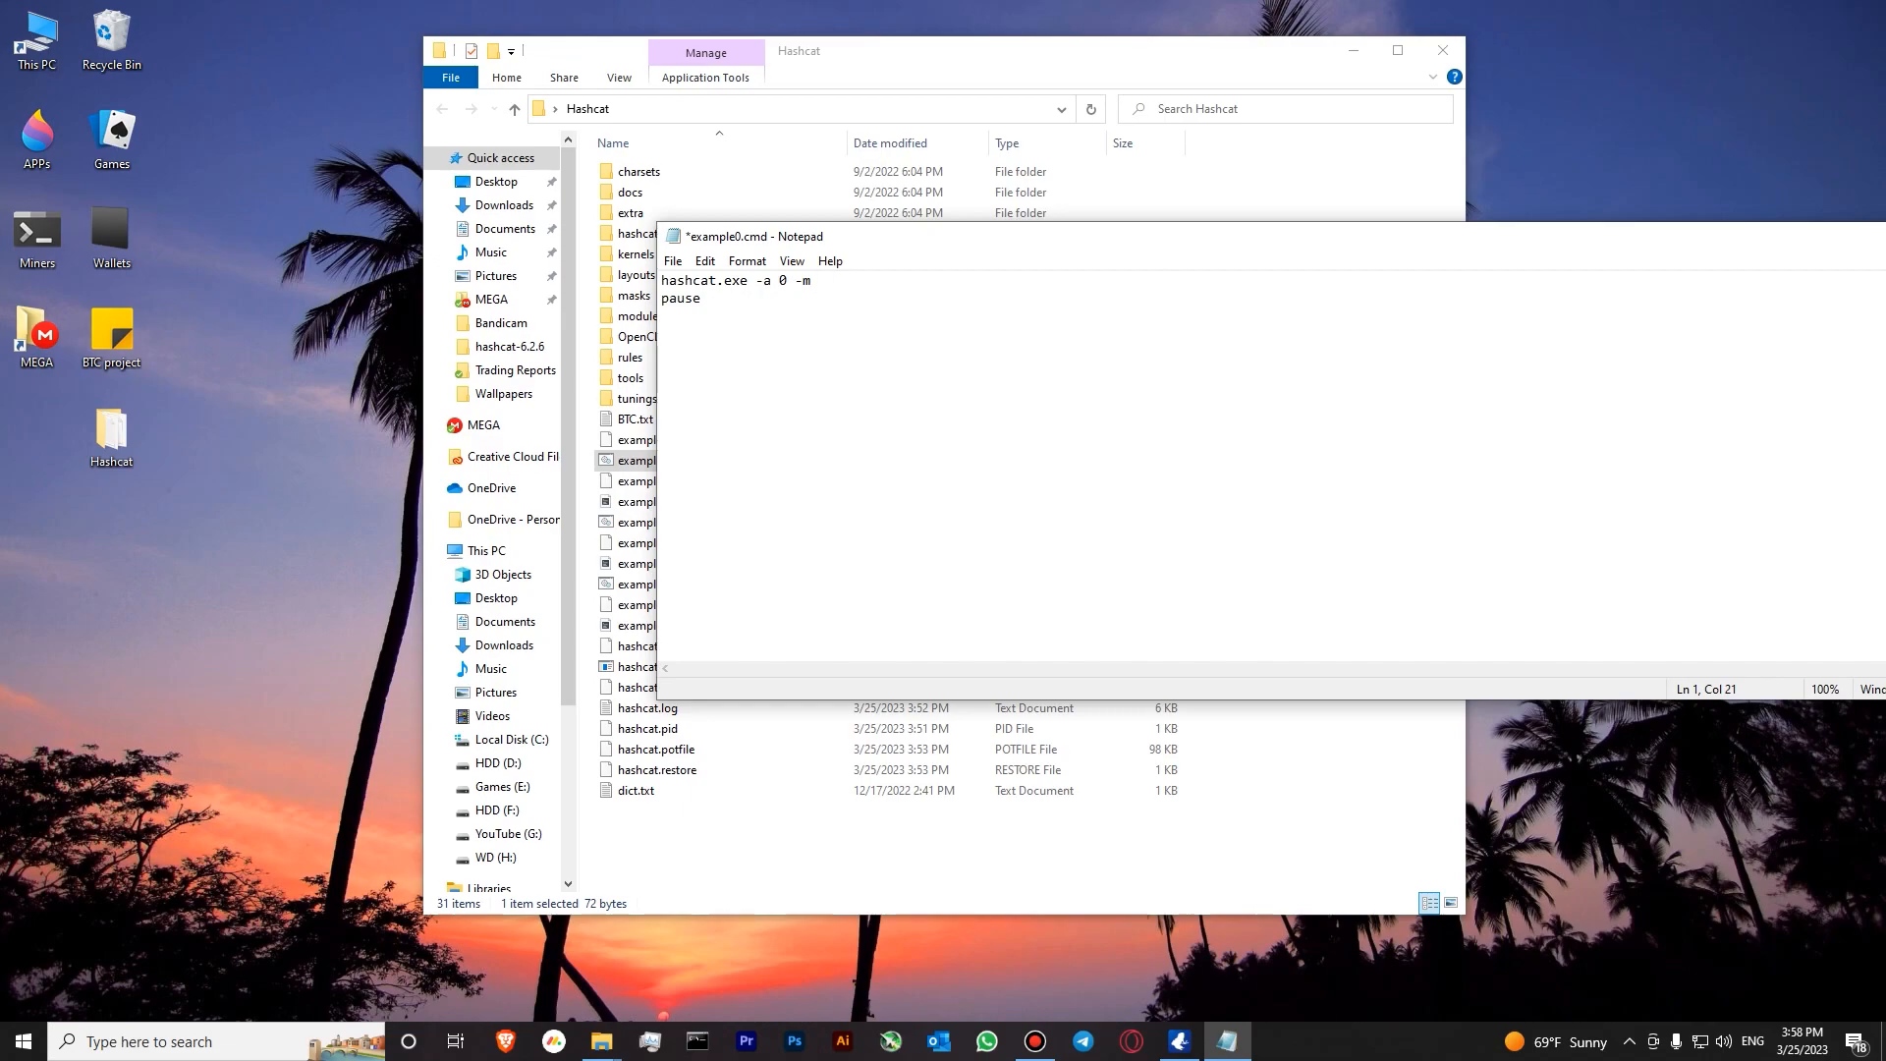
text(11300)
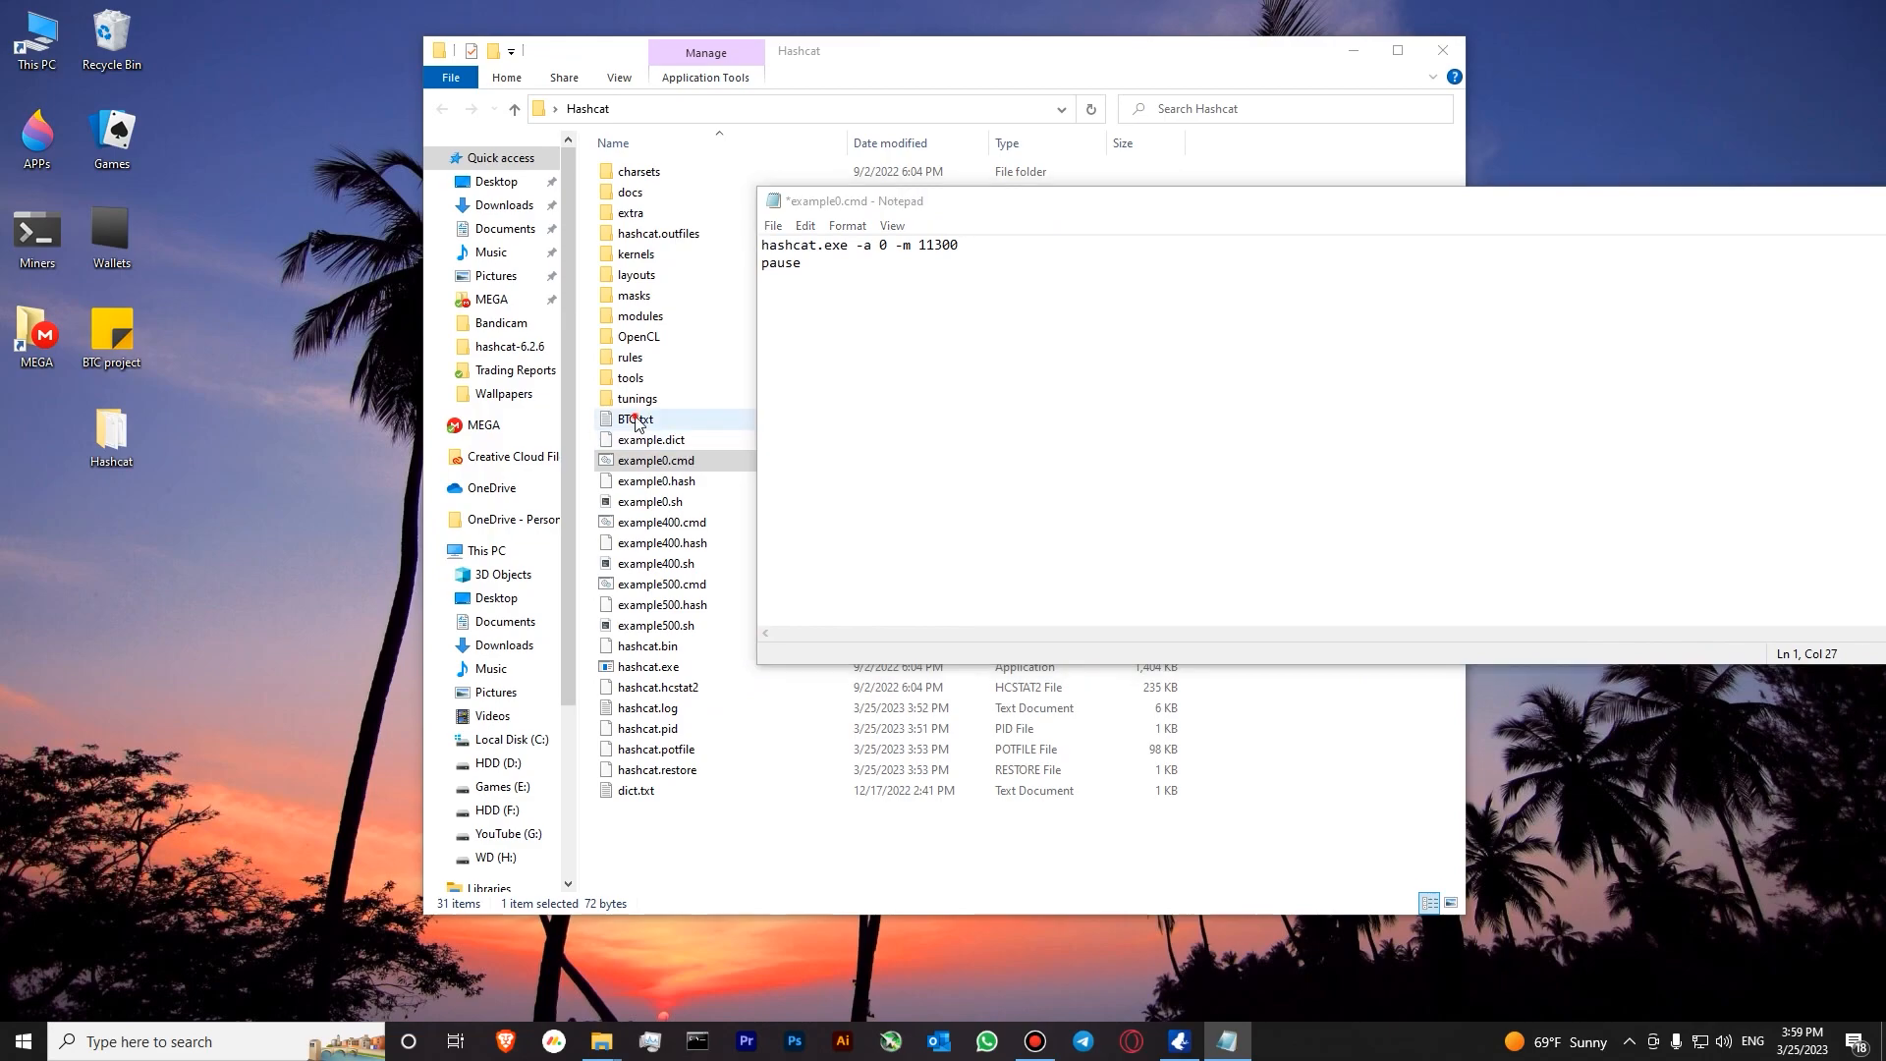
- Check the wallet hash in BTC.txt, then append BTC.txt as the hash file after mode 11300
double_click(636, 419)
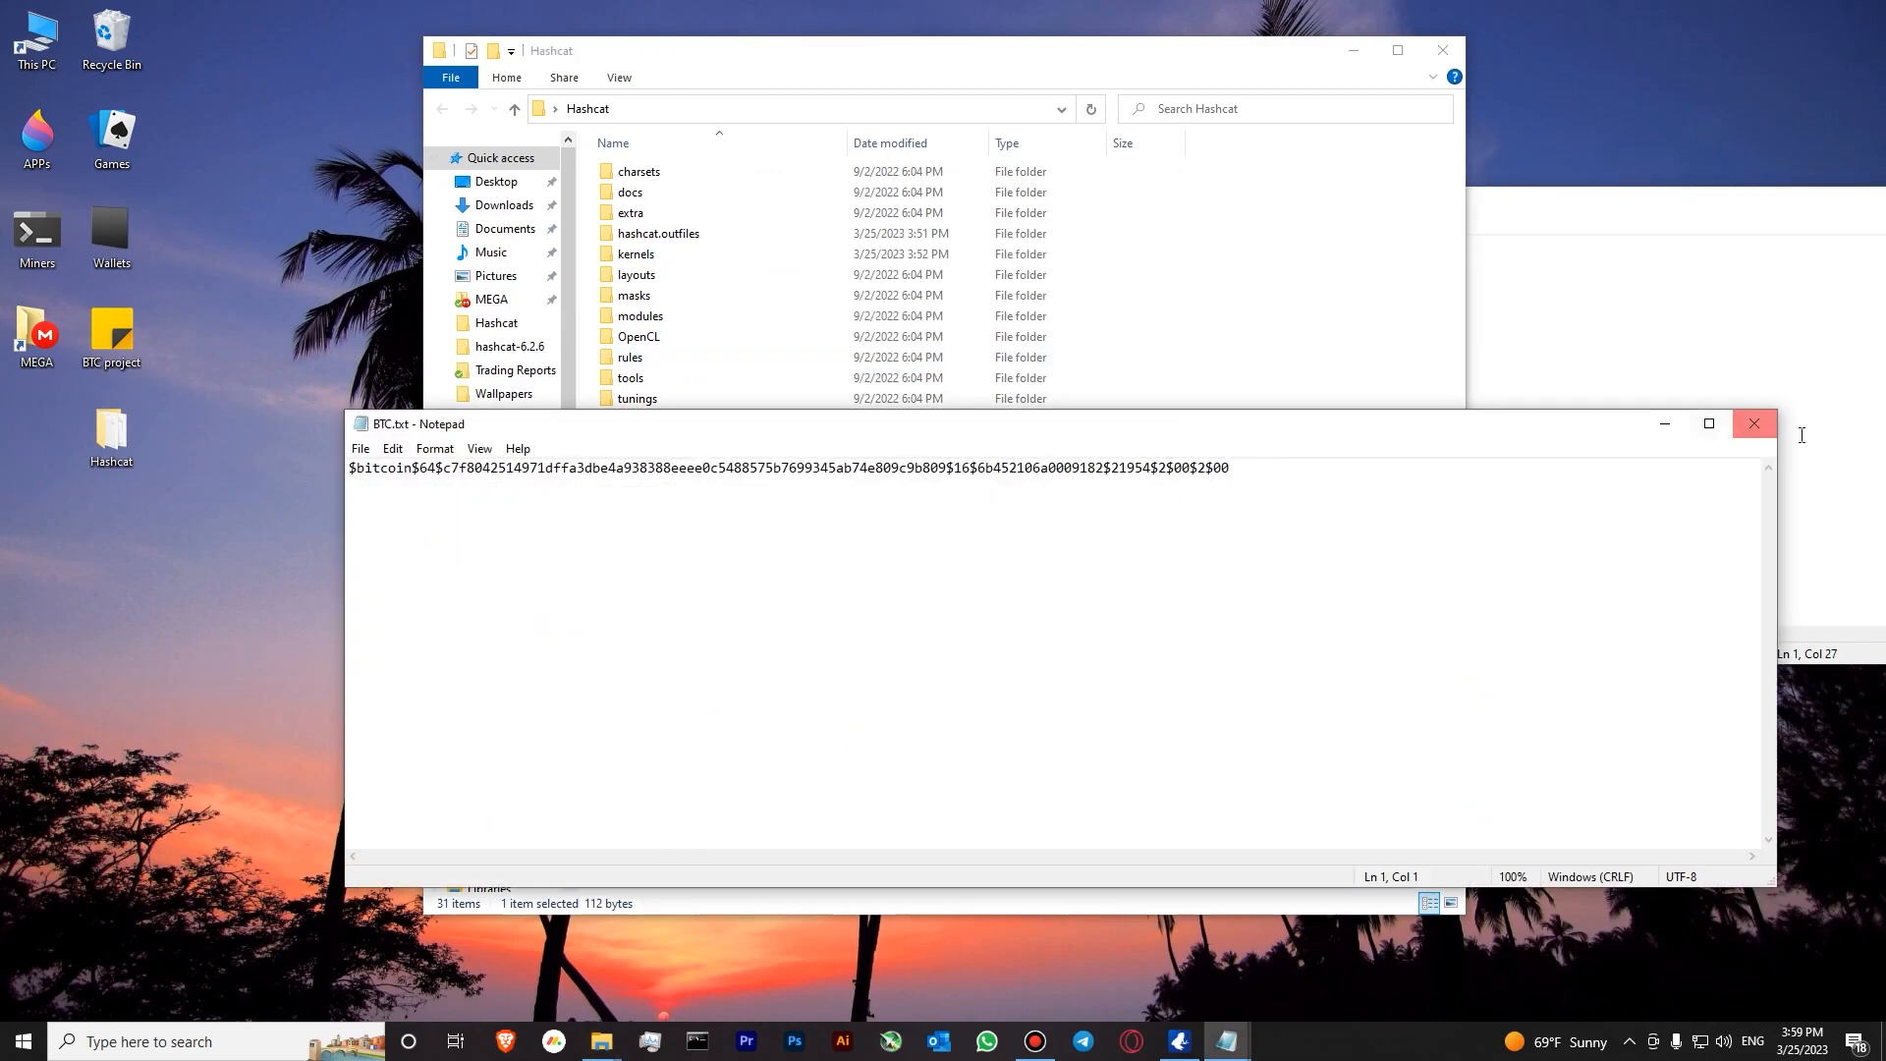
click(1754, 425)
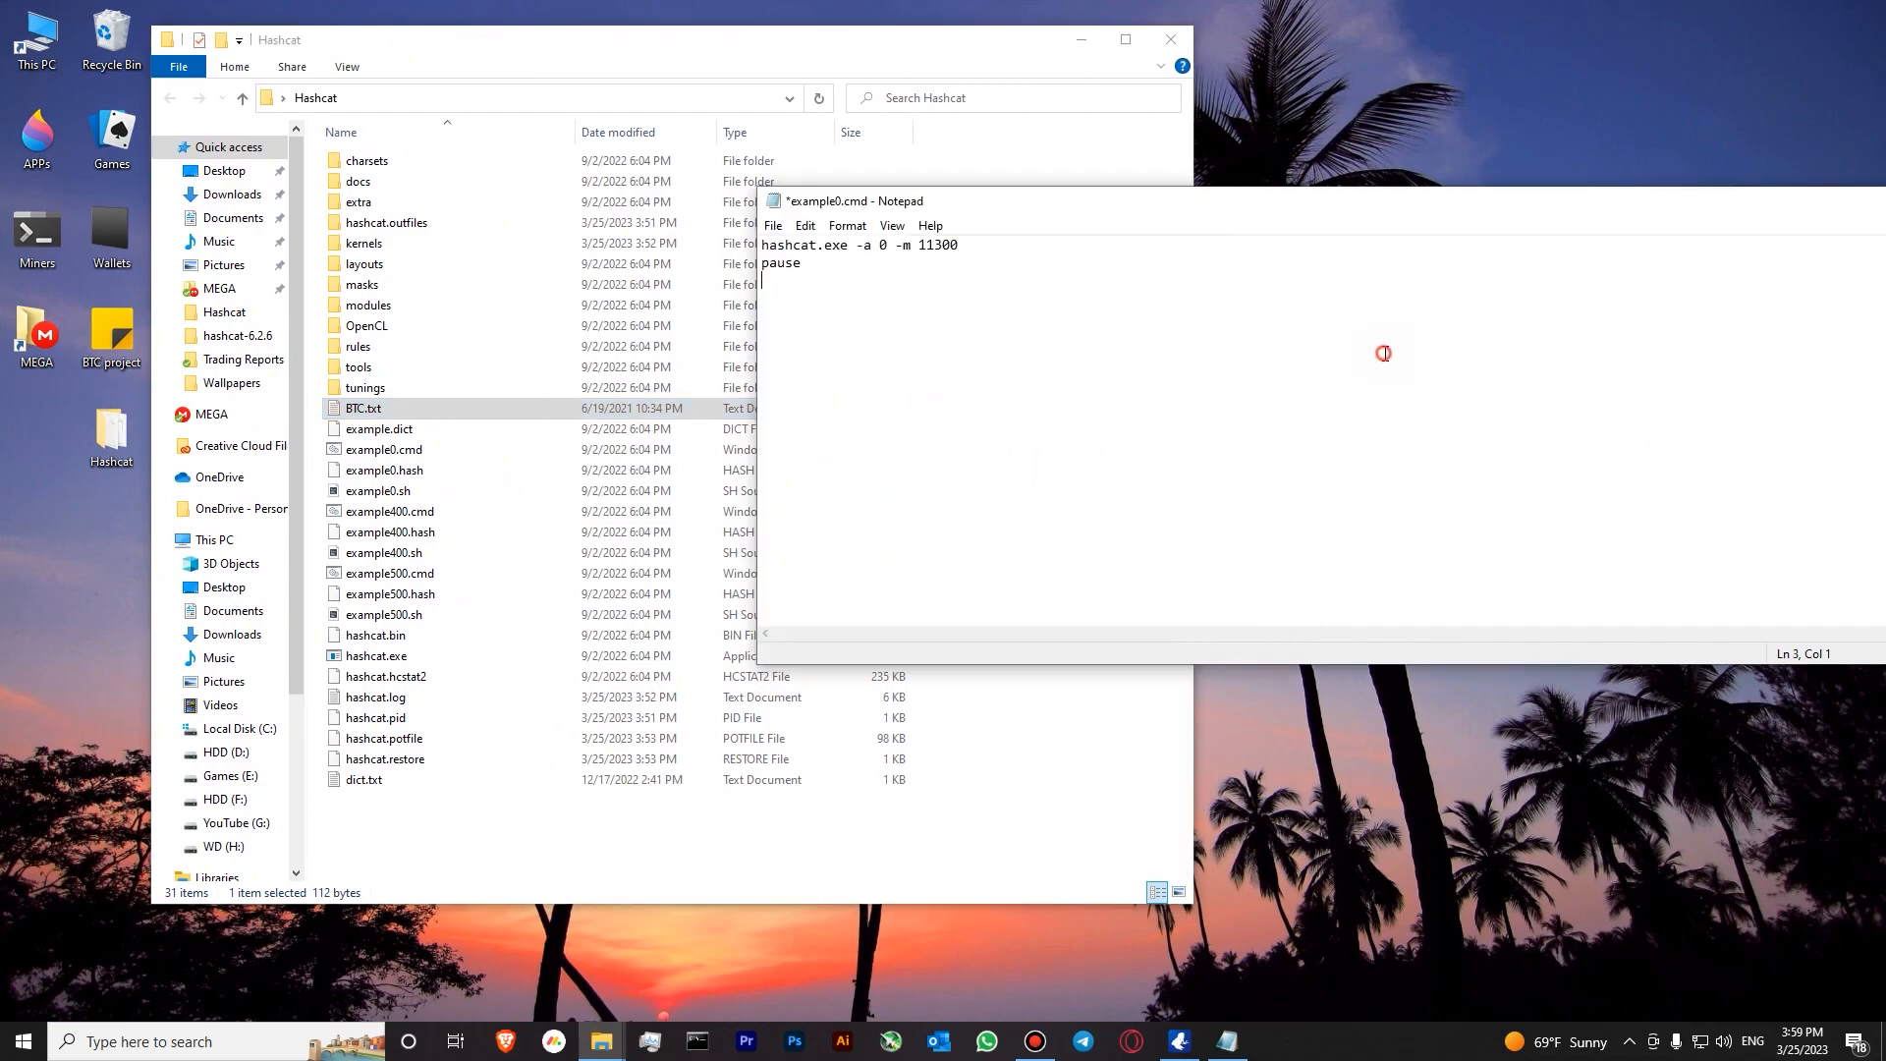
click(963, 246)
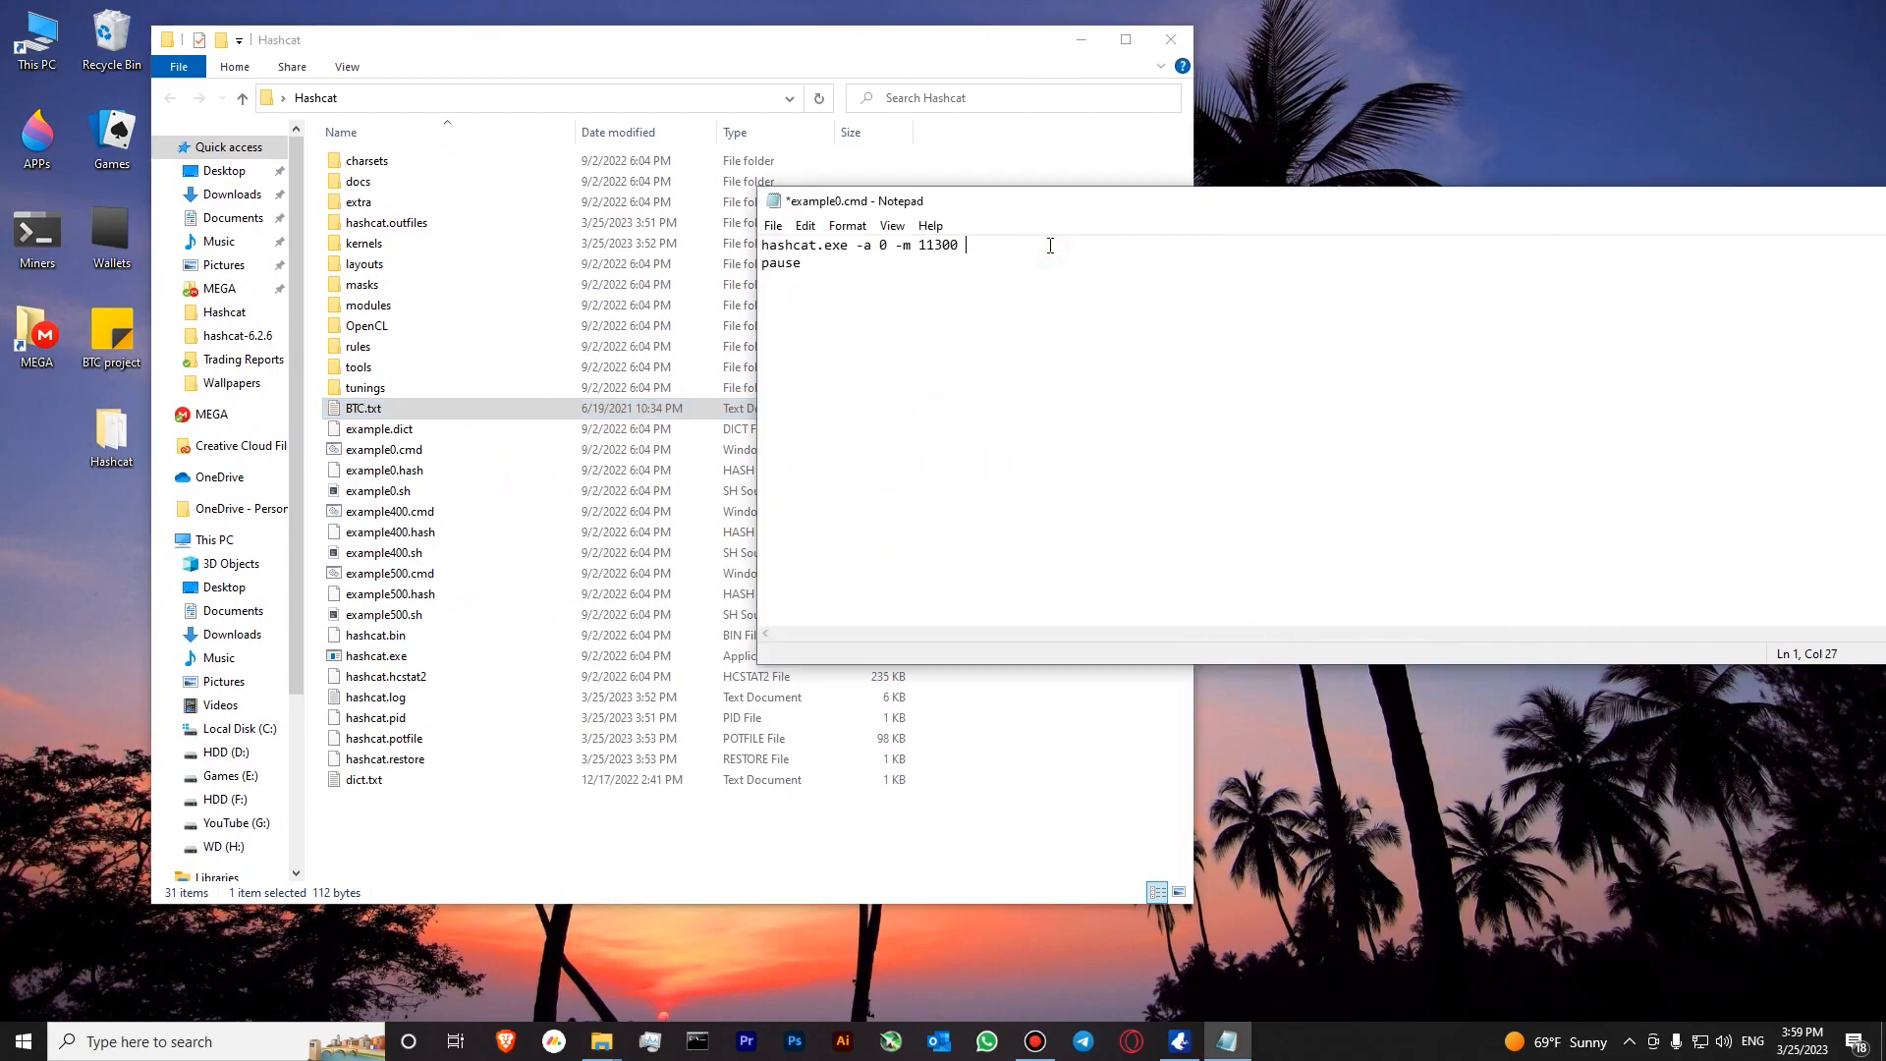
text(BTC.txt)
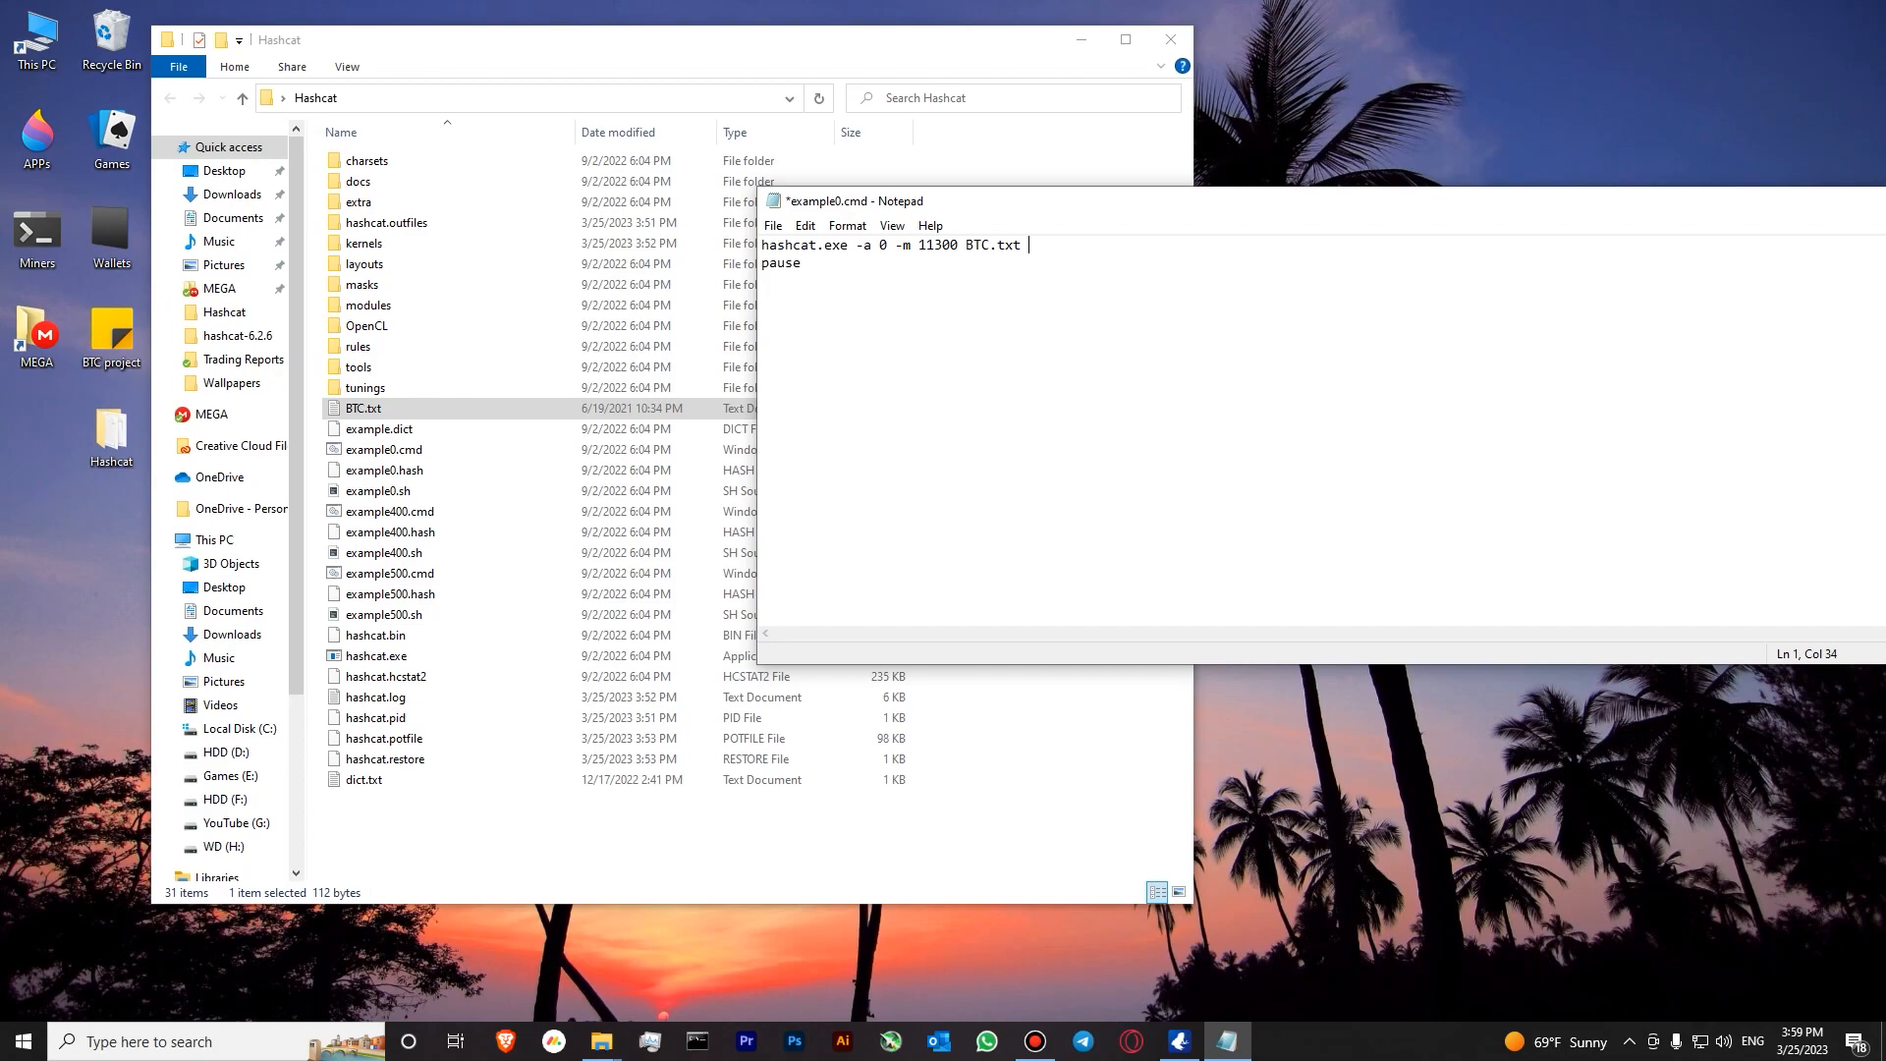
- Append dict.txt as the wordlist, completing hashcat.exe -a 0 -m 11300 BTC.txt dict.txt
click(365, 780)
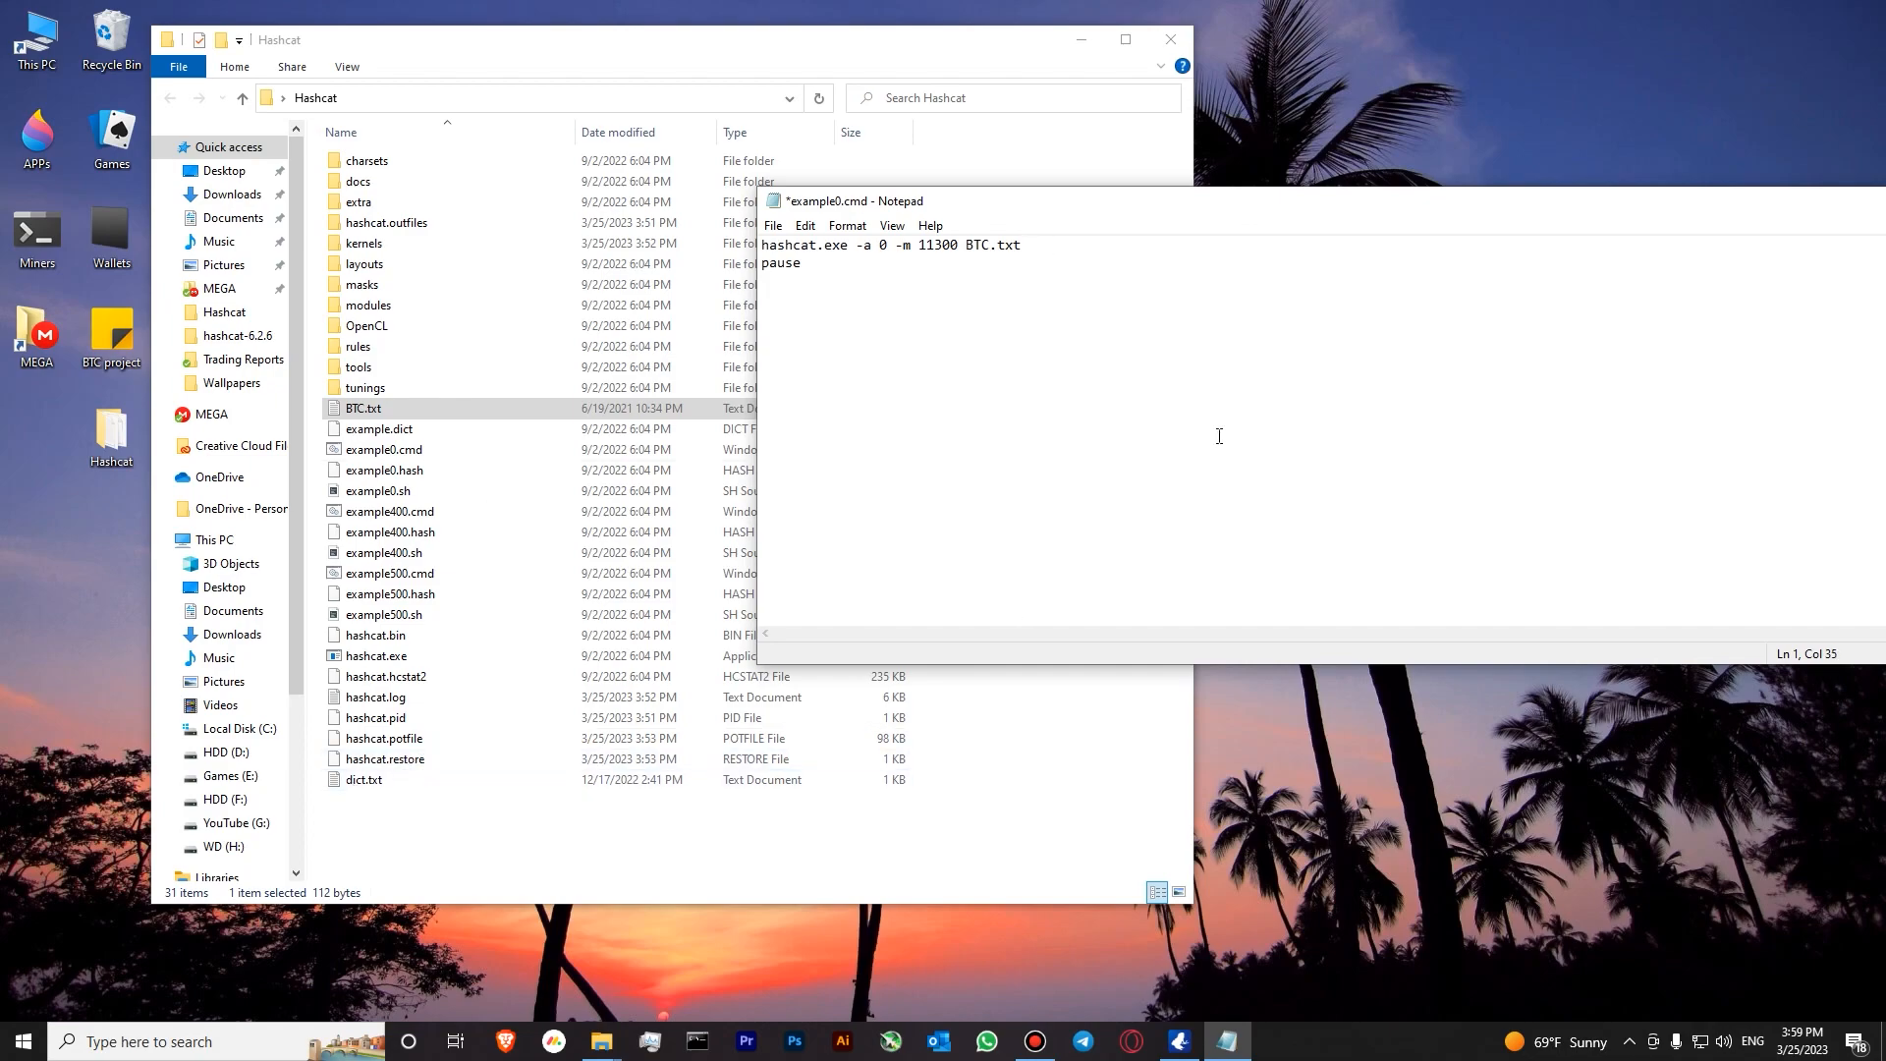
text(dict)
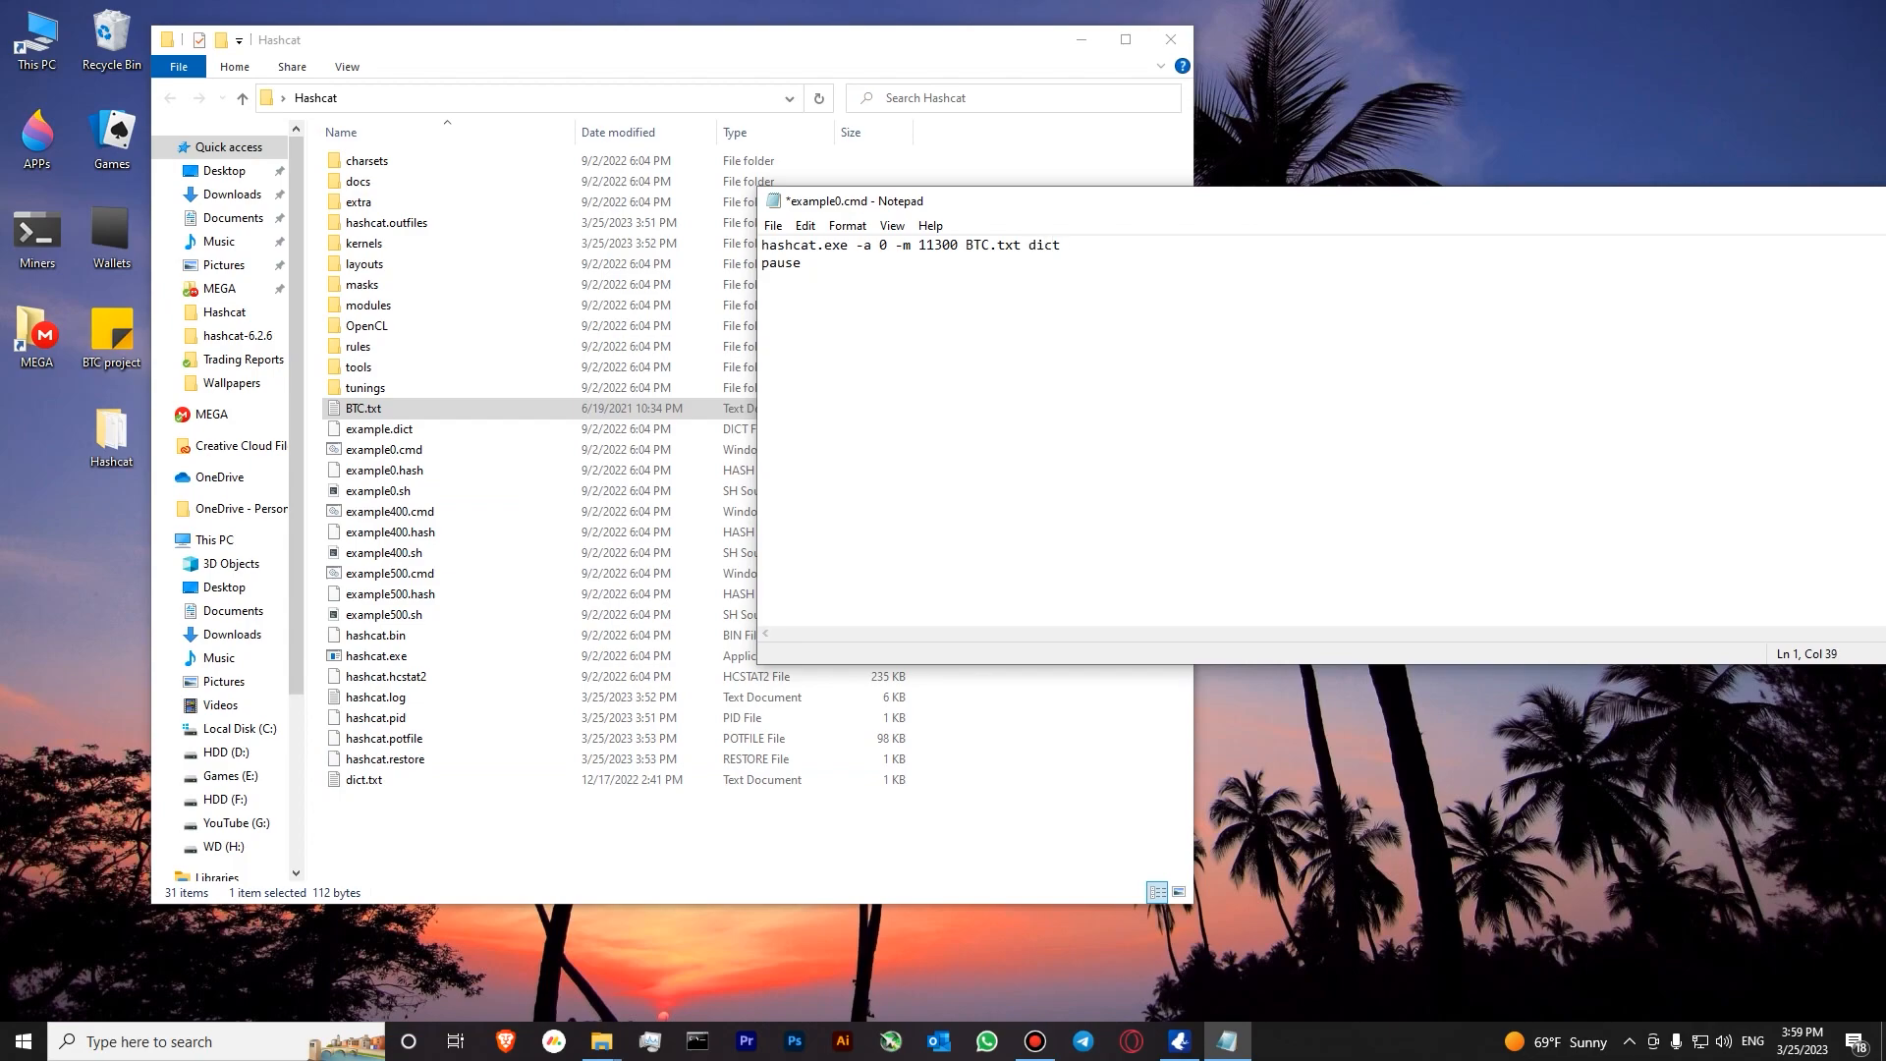
text(.txt)
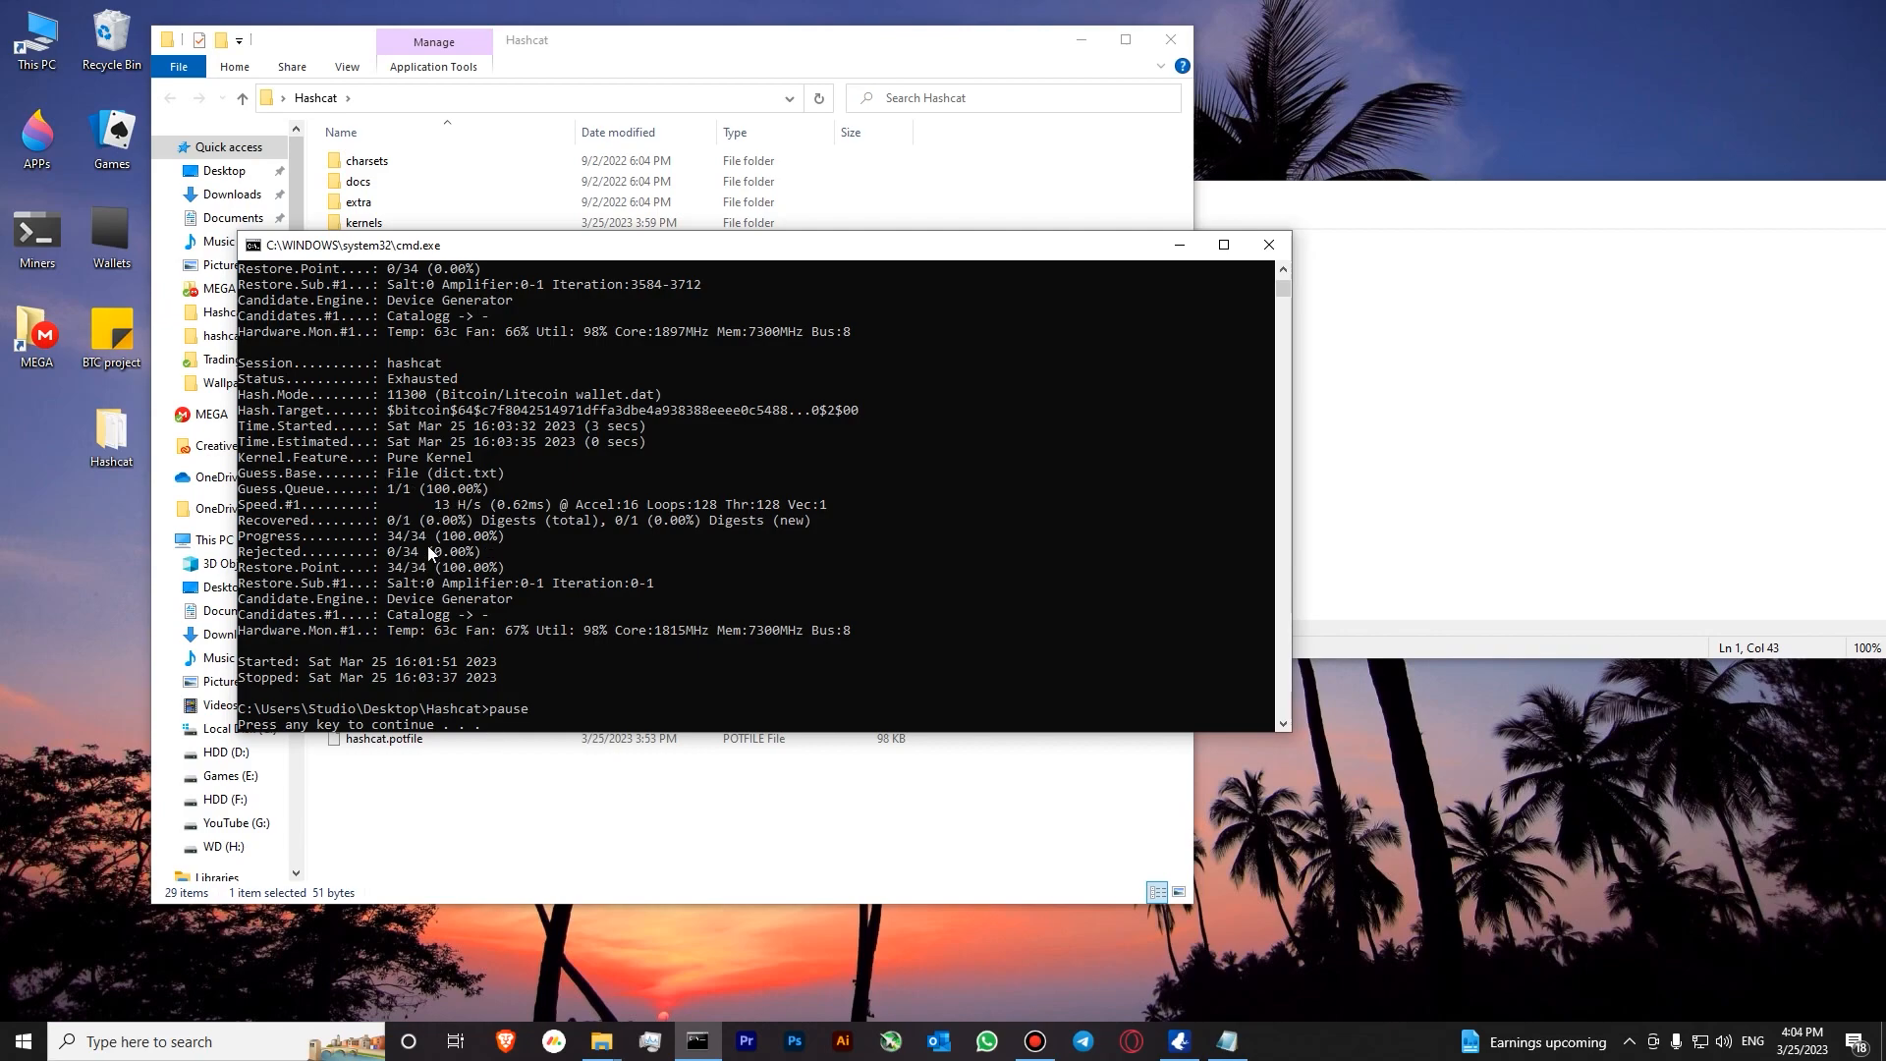
mouse_move(420, 535)
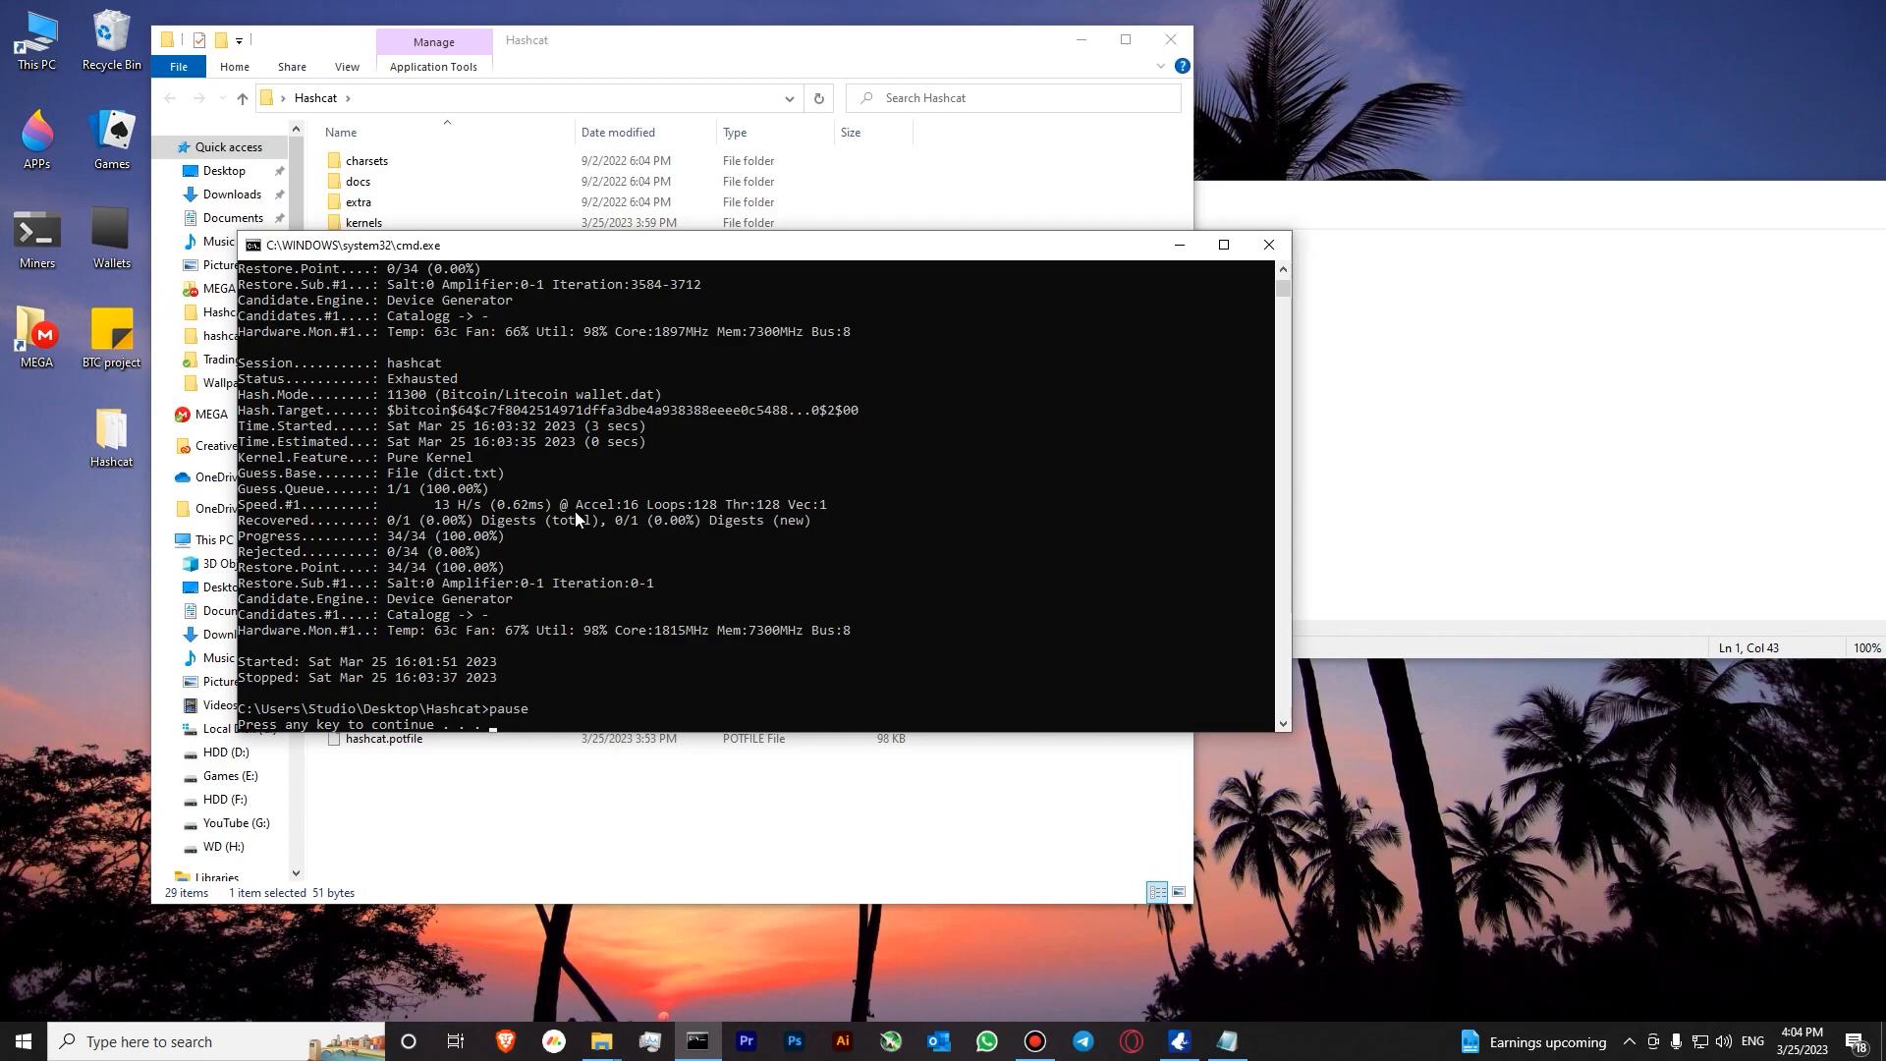
mouse_move(510, 466)
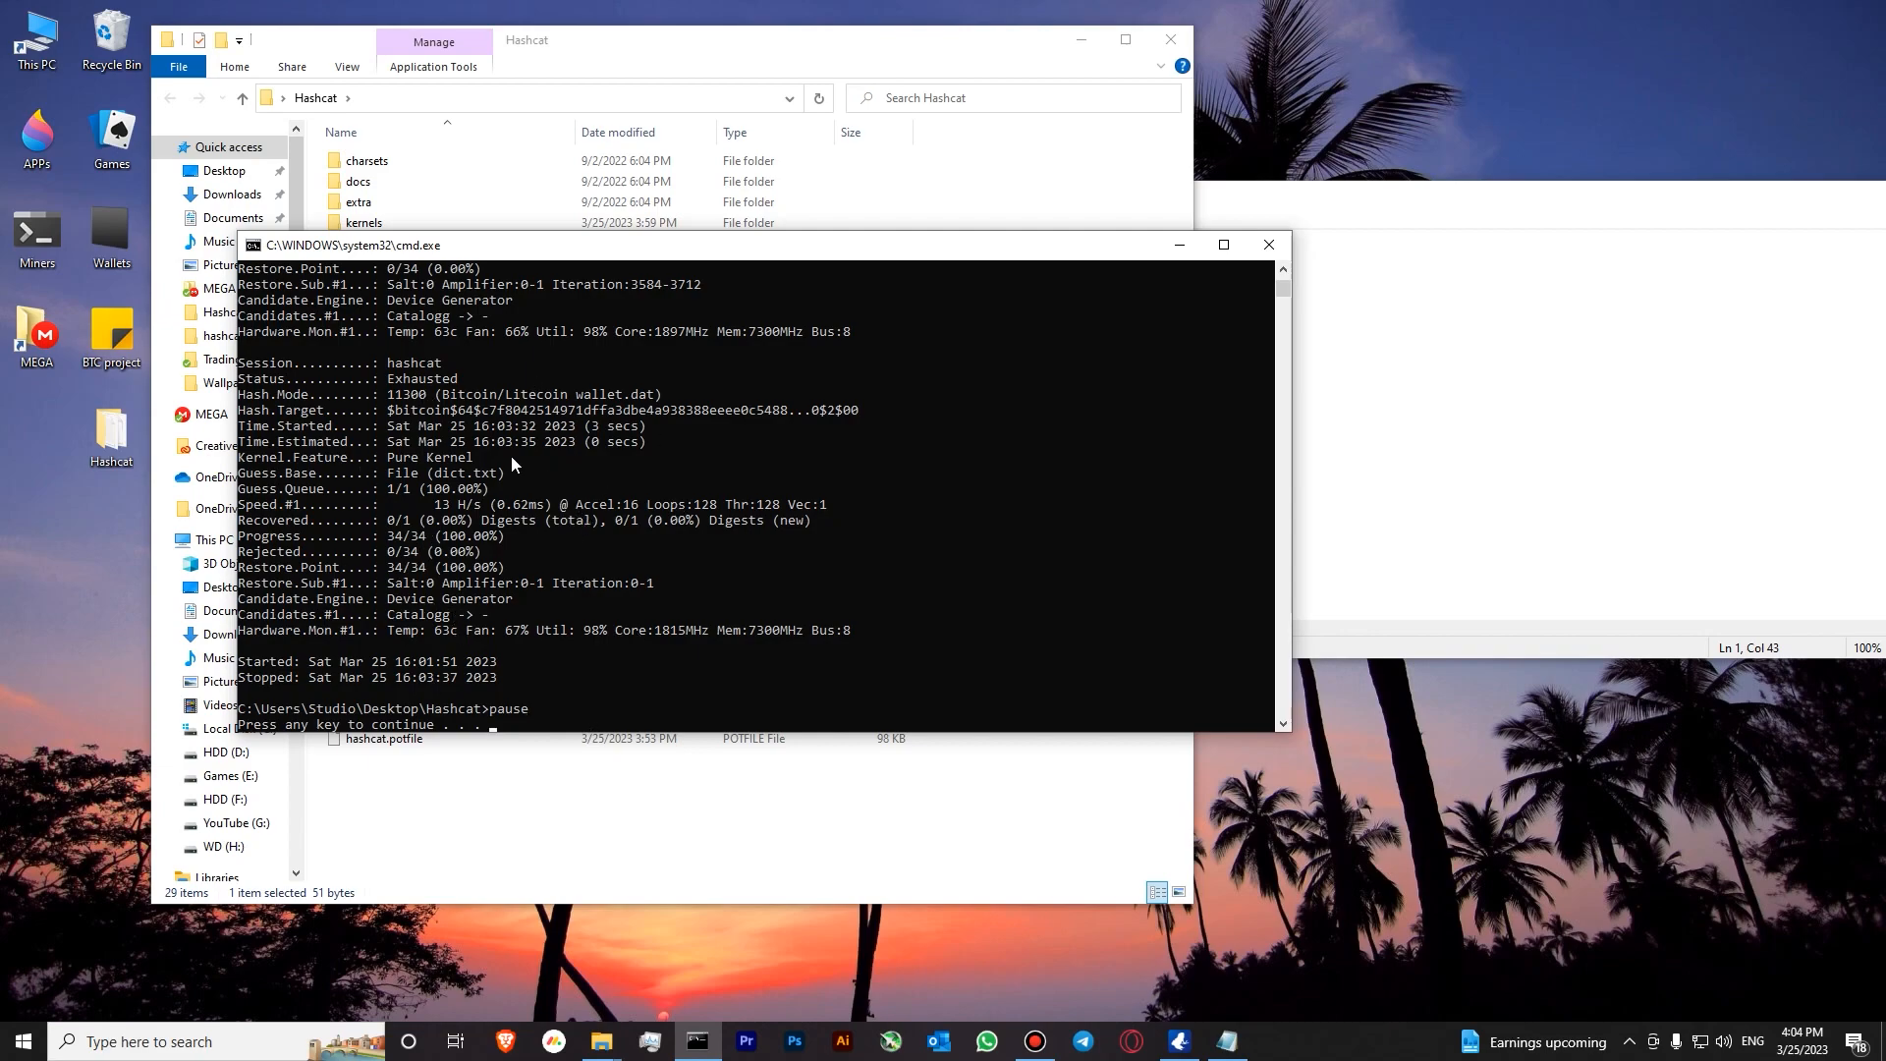
mouse_move(672, 536)
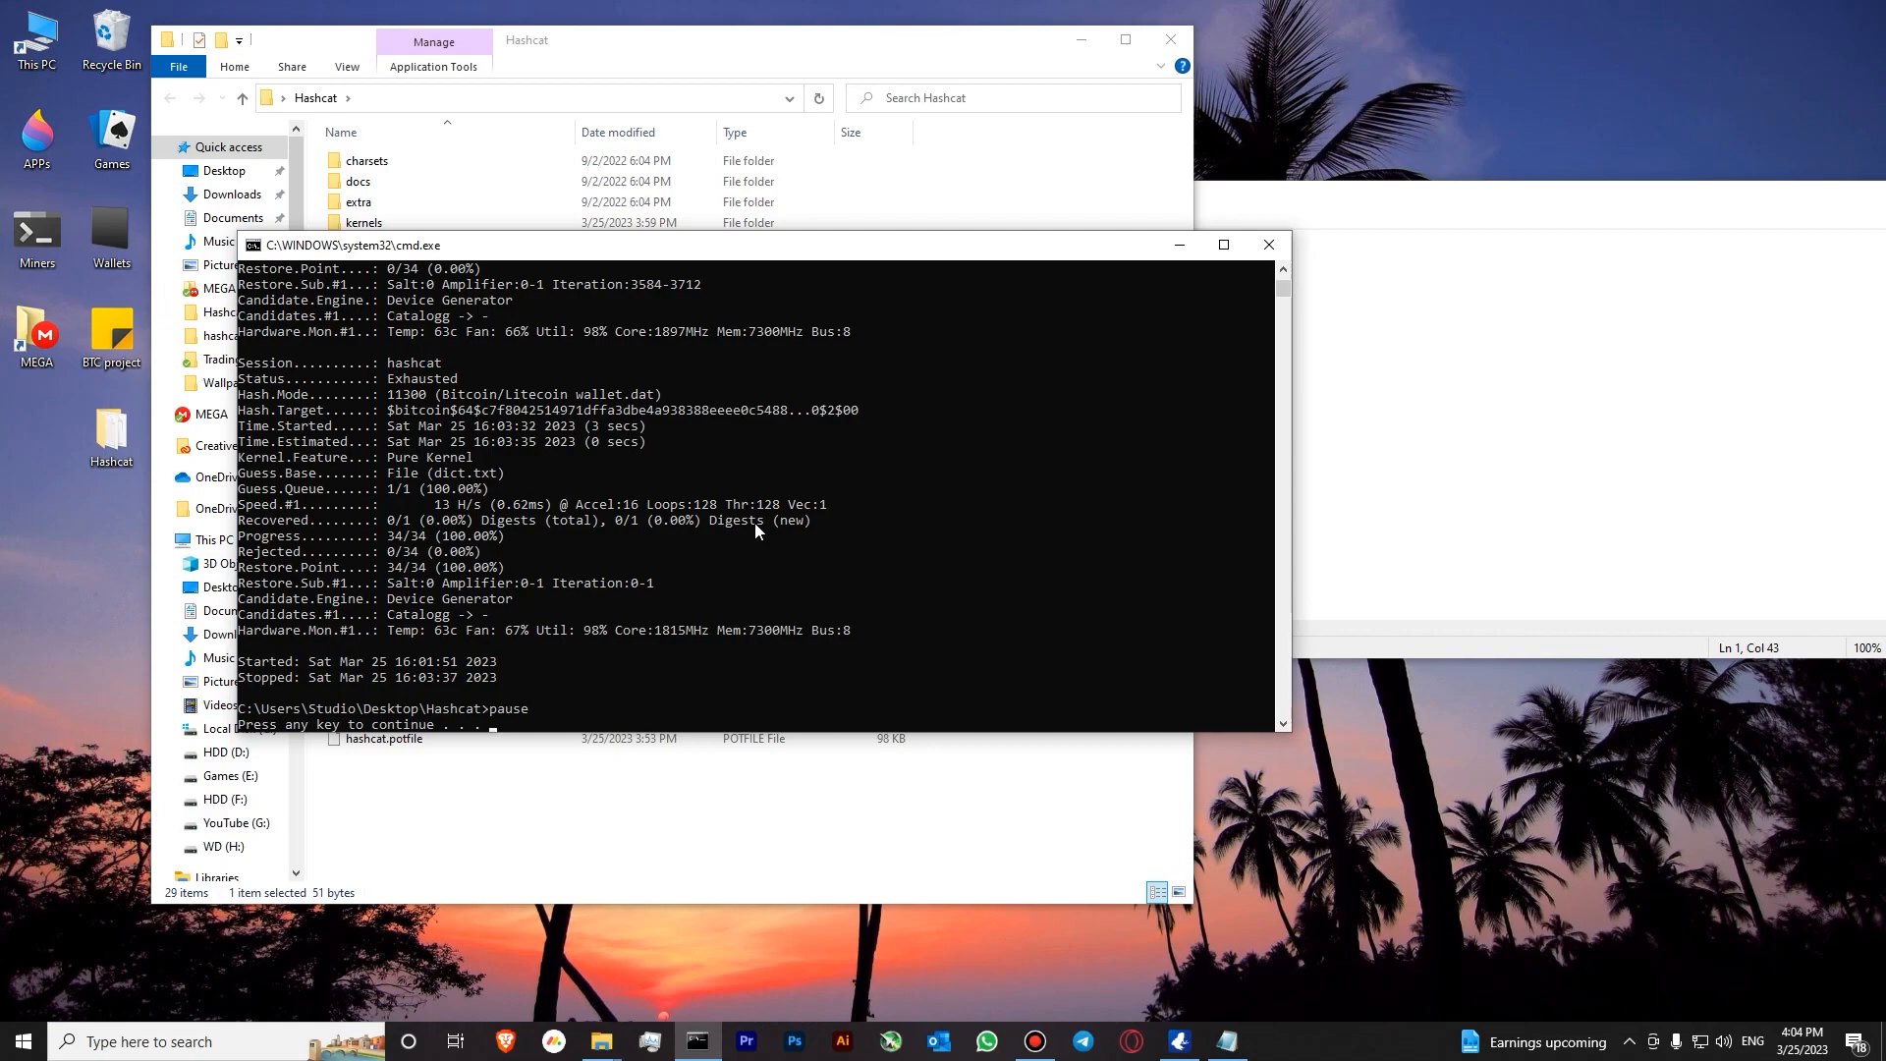
mouse_move(762, 564)
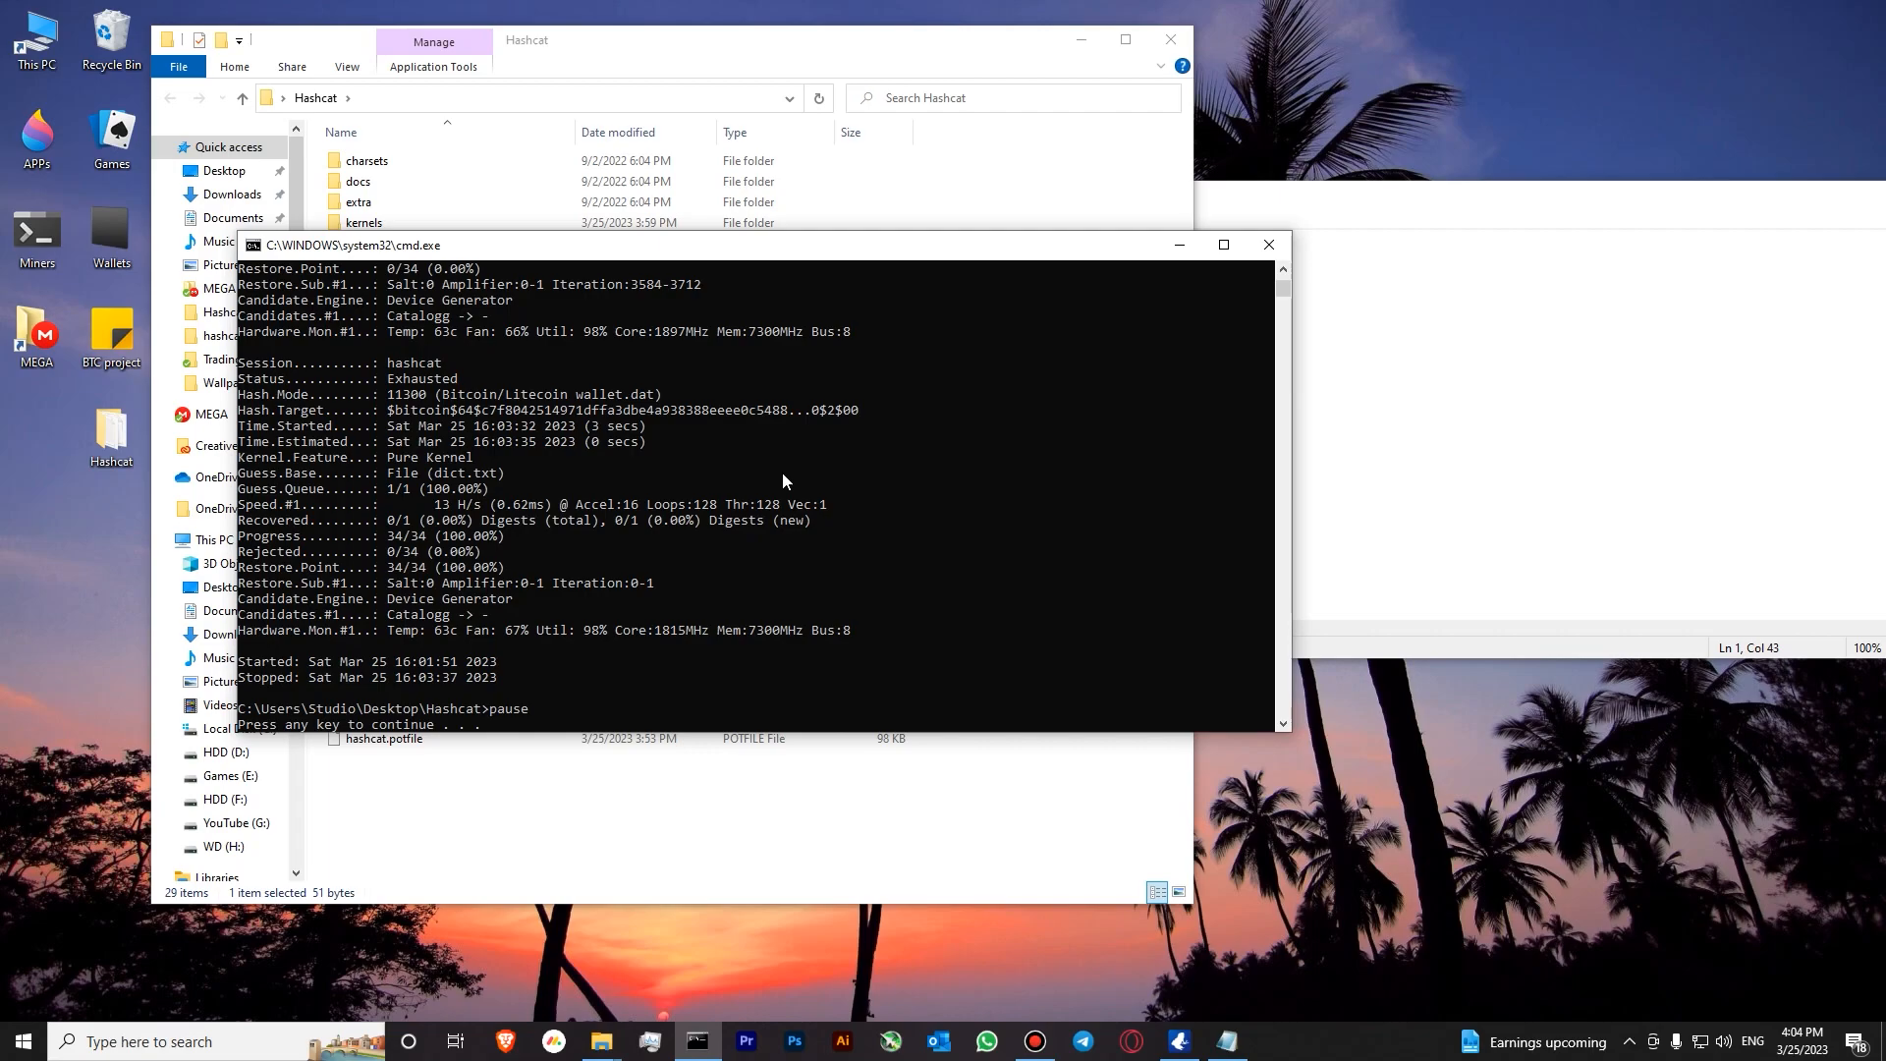
mouse_move(803, 492)
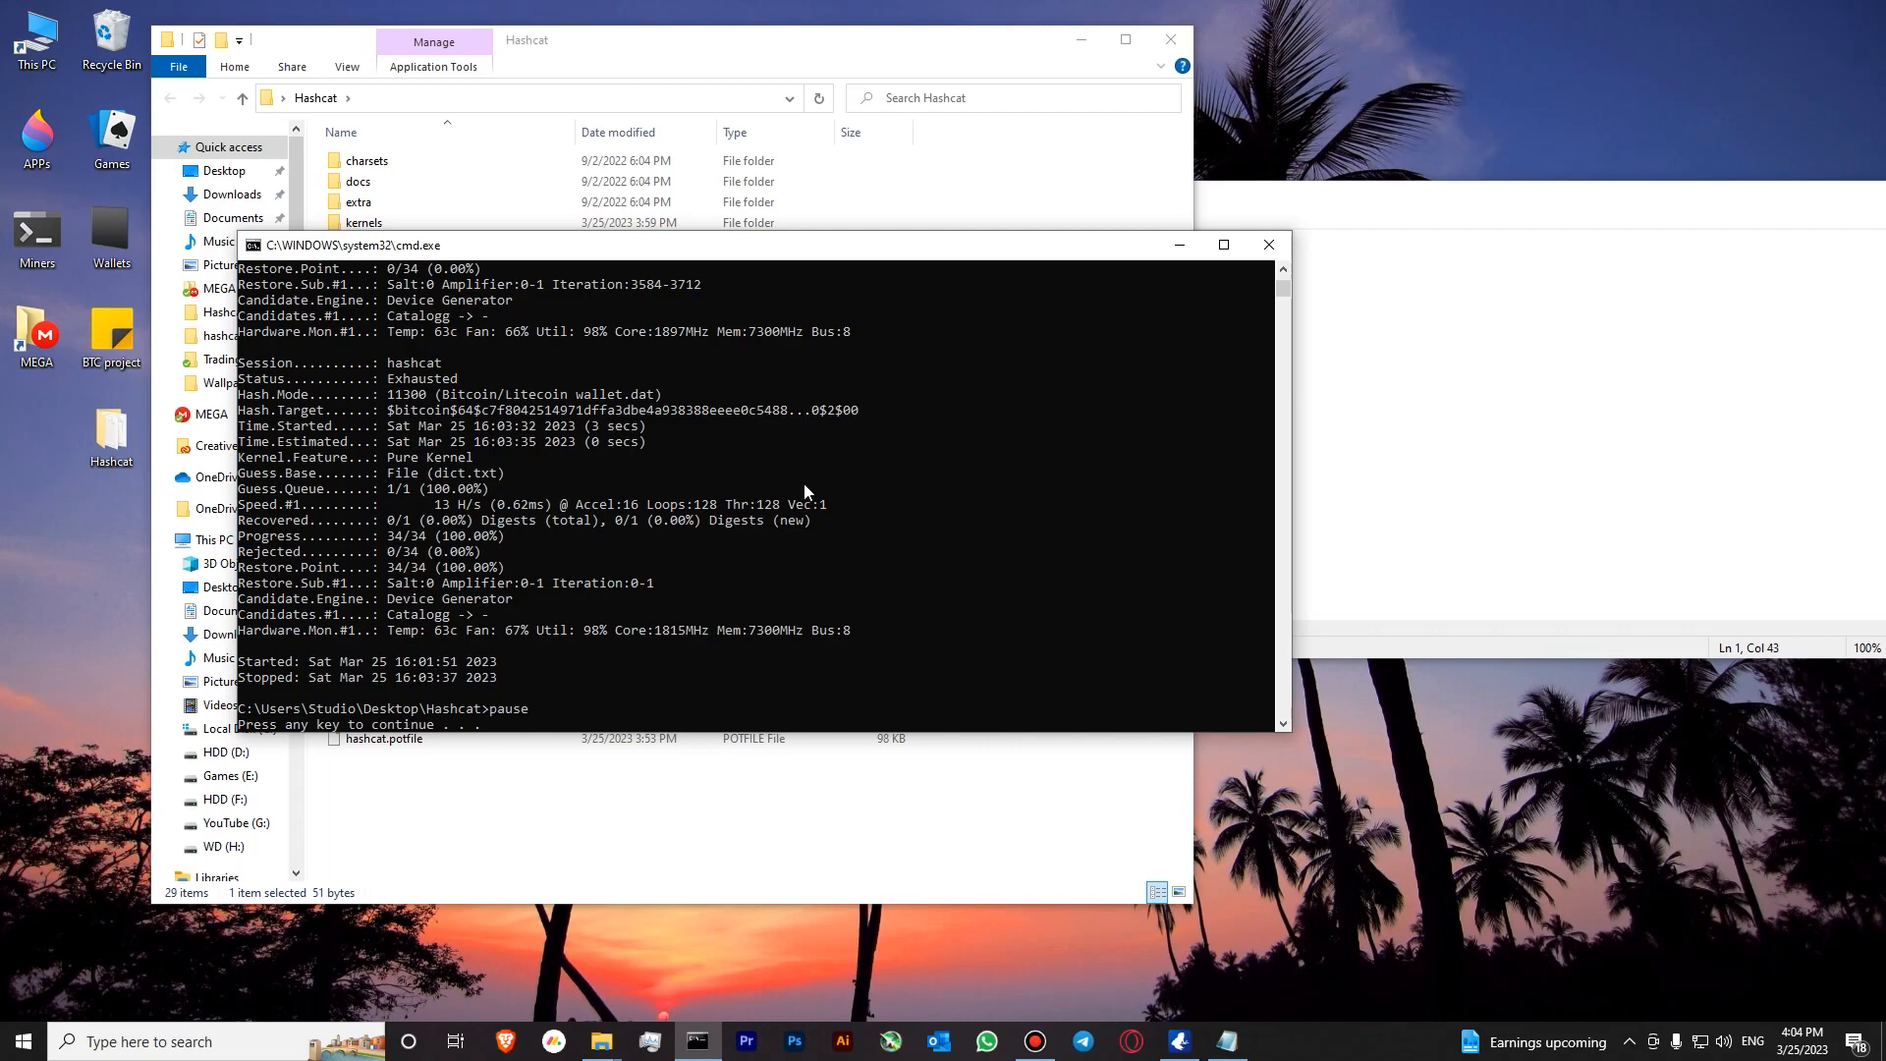